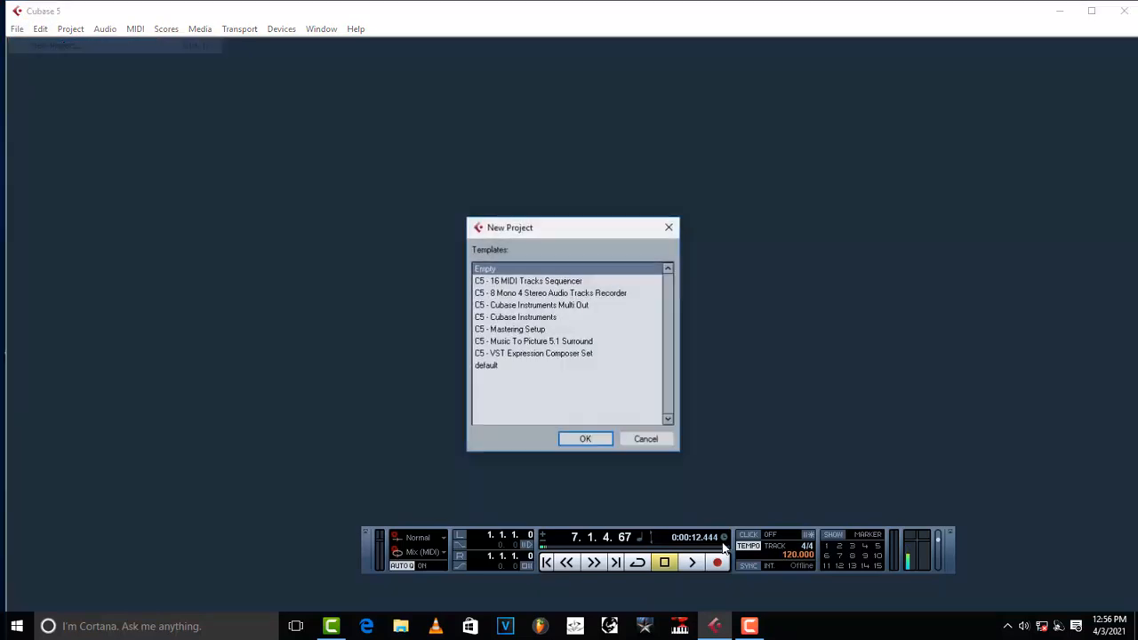
Create project Untitled1 from the Empty template, confirm its folder, and show track-type options.
left_click(585, 438)
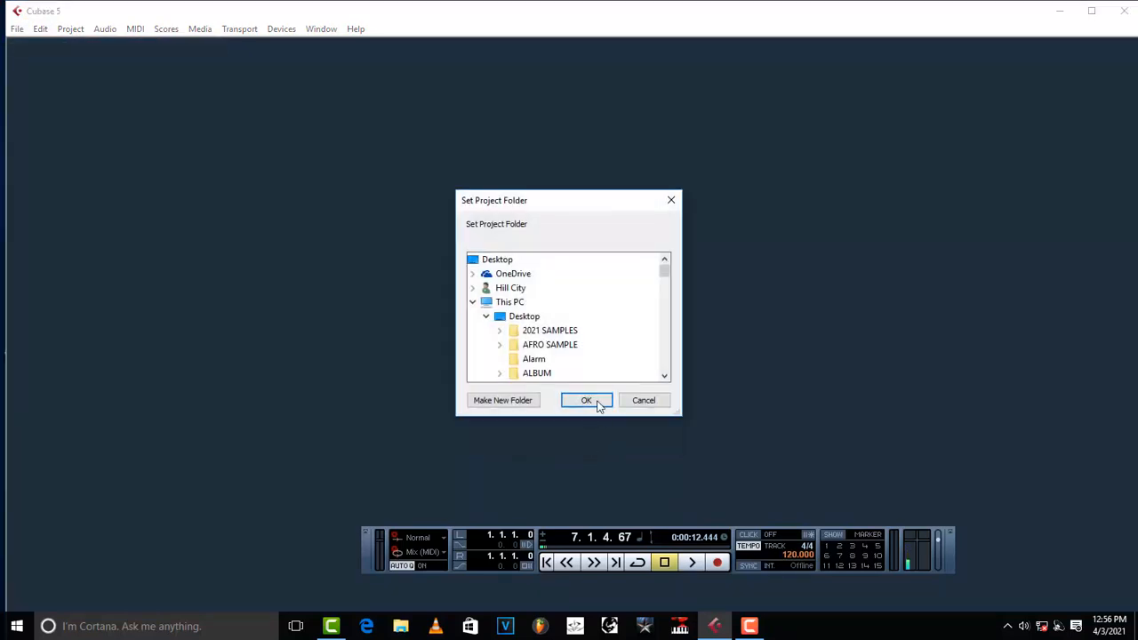
left_click(585, 400)
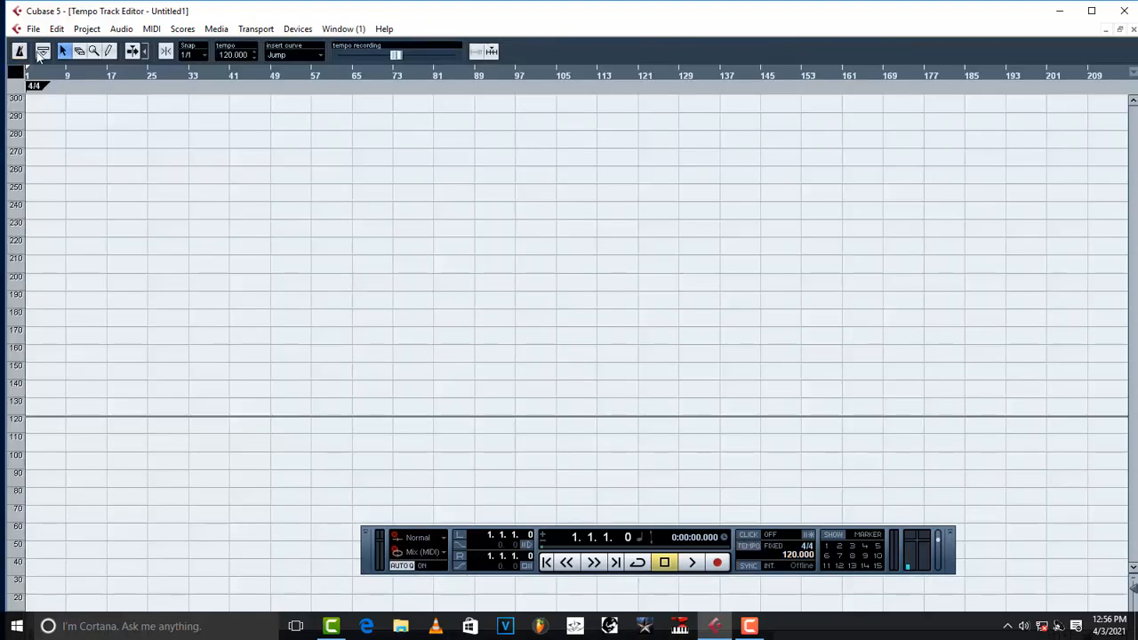
left_click(19, 51)
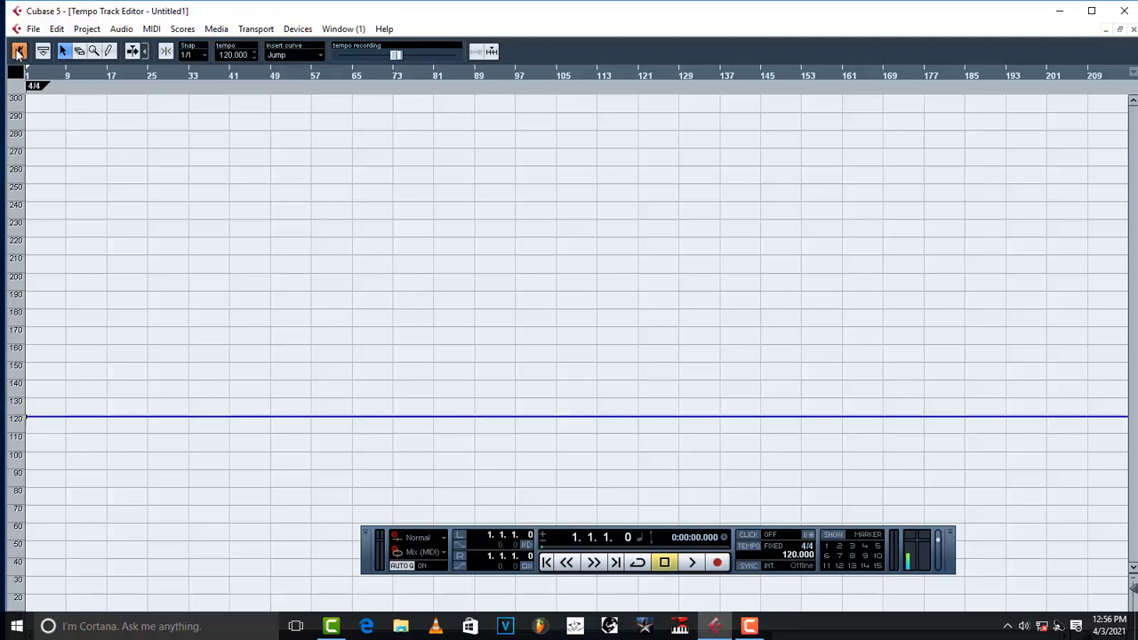
left_click(19, 51)
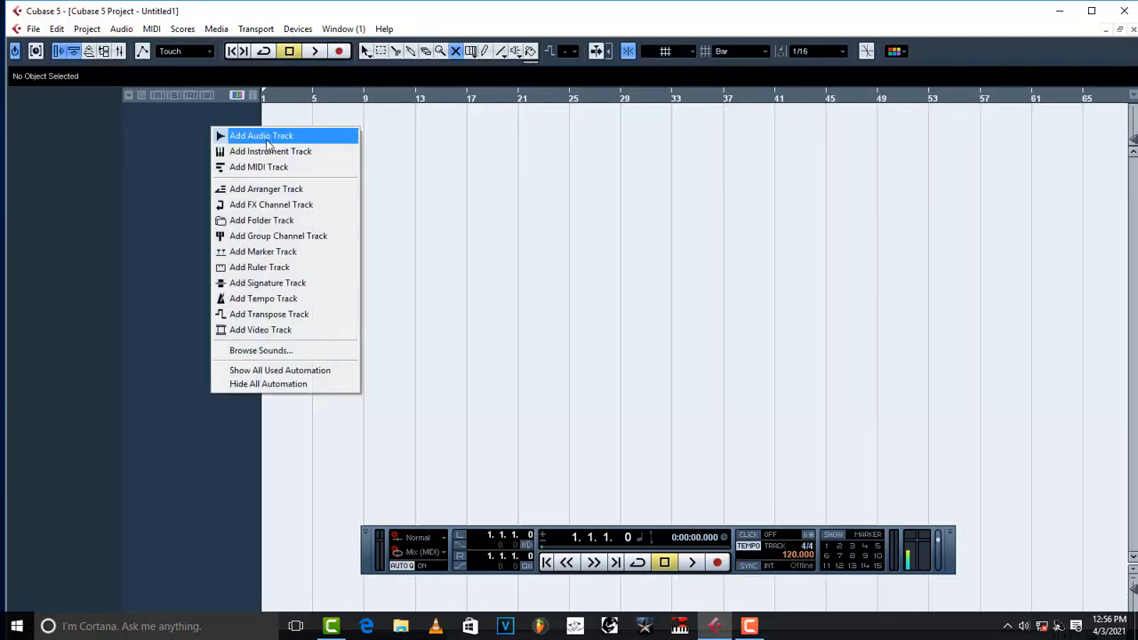
Add five mono audio tracks, Audio 01 through Audio 05.
left_click(262, 135)
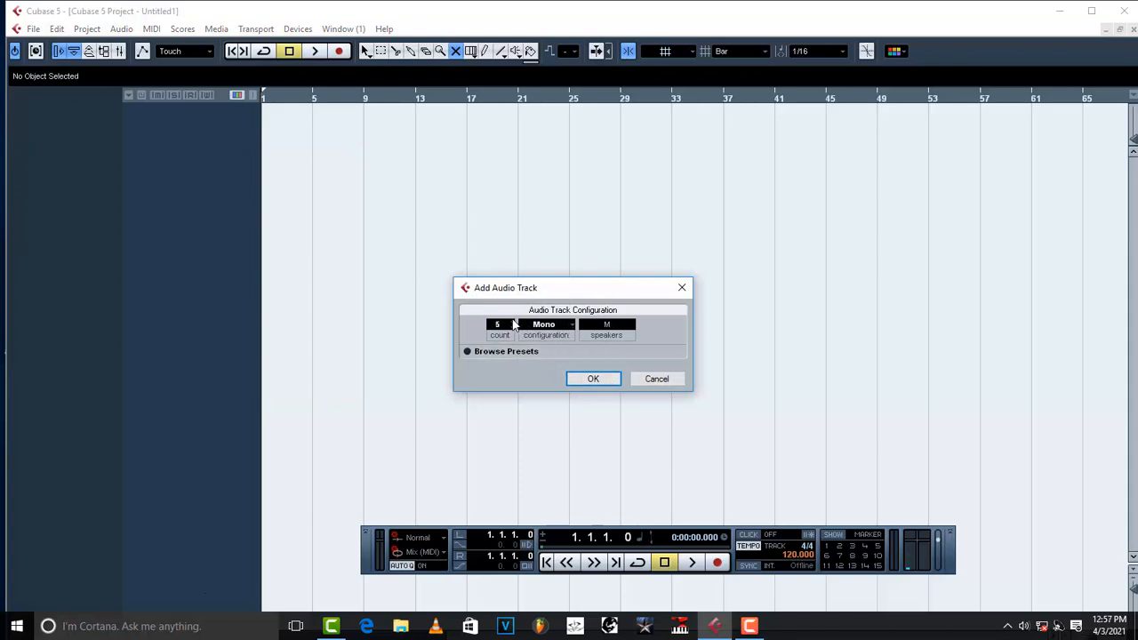
left_click(593, 377)
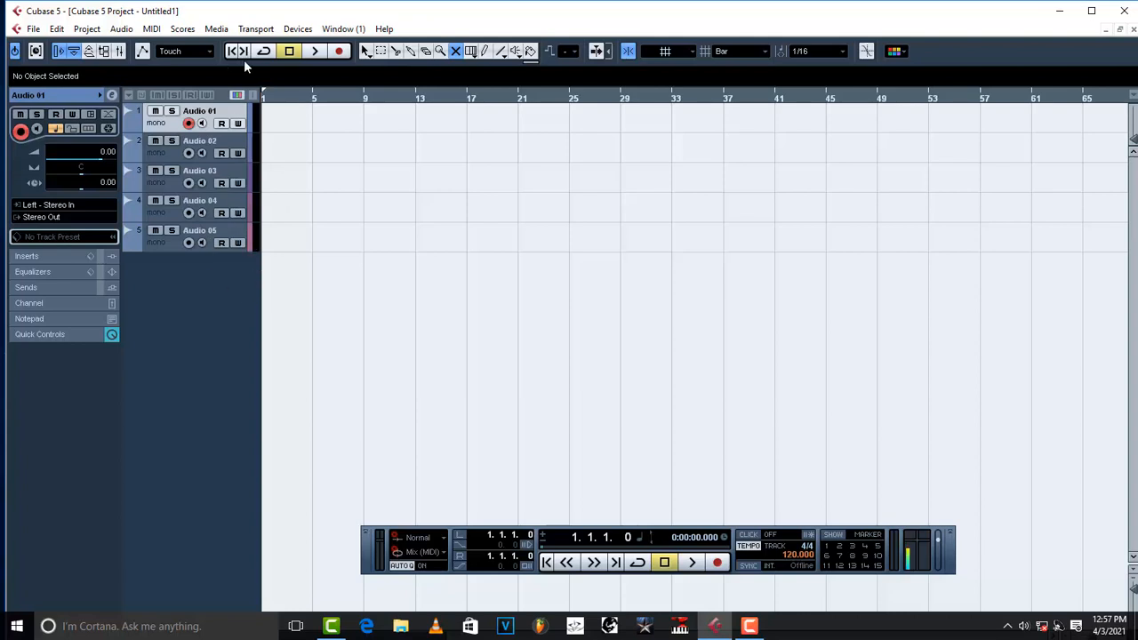
left_click(298, 28)
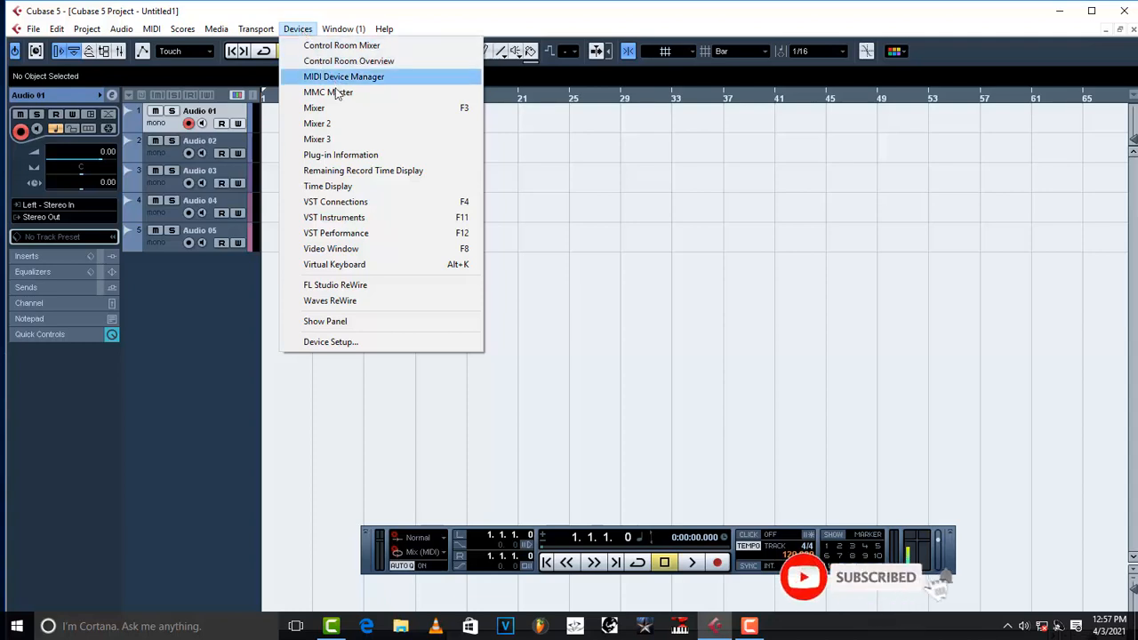
mouse_move(362, 222)
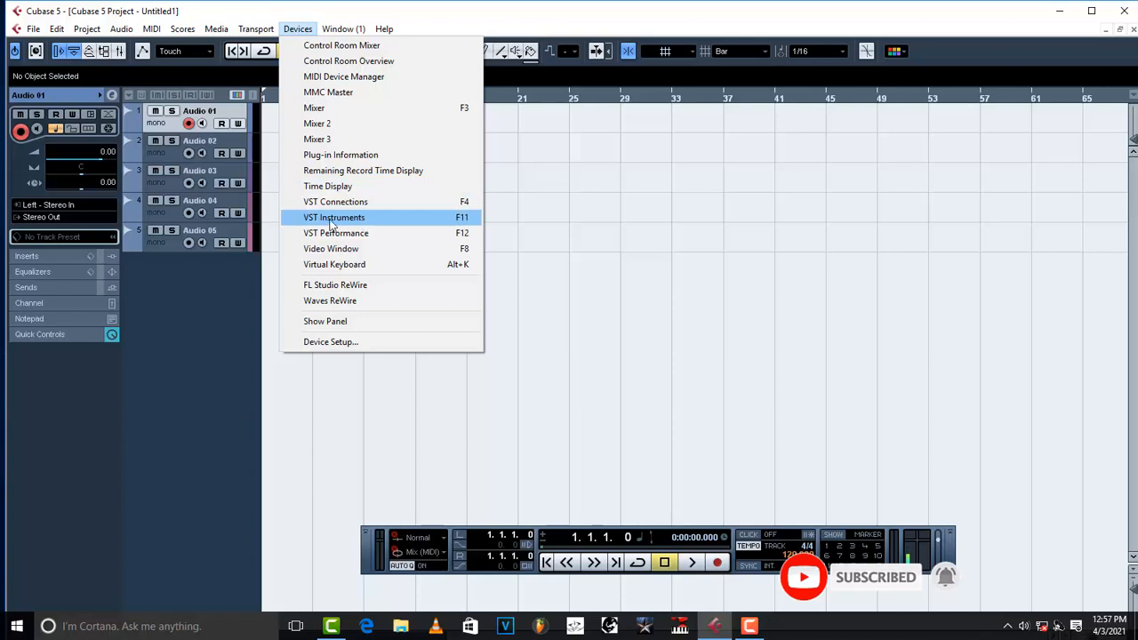
mouse_move(386, 227)
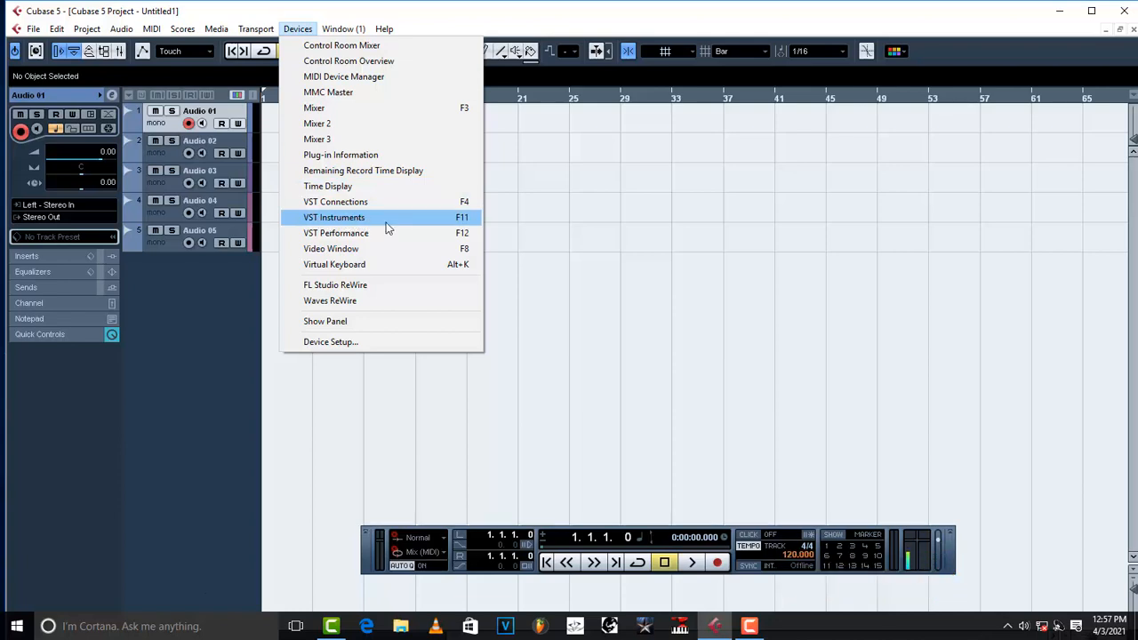
Open the VST Instruments rack and pick an instrument for the first empty slot.
left_click(333, 217)
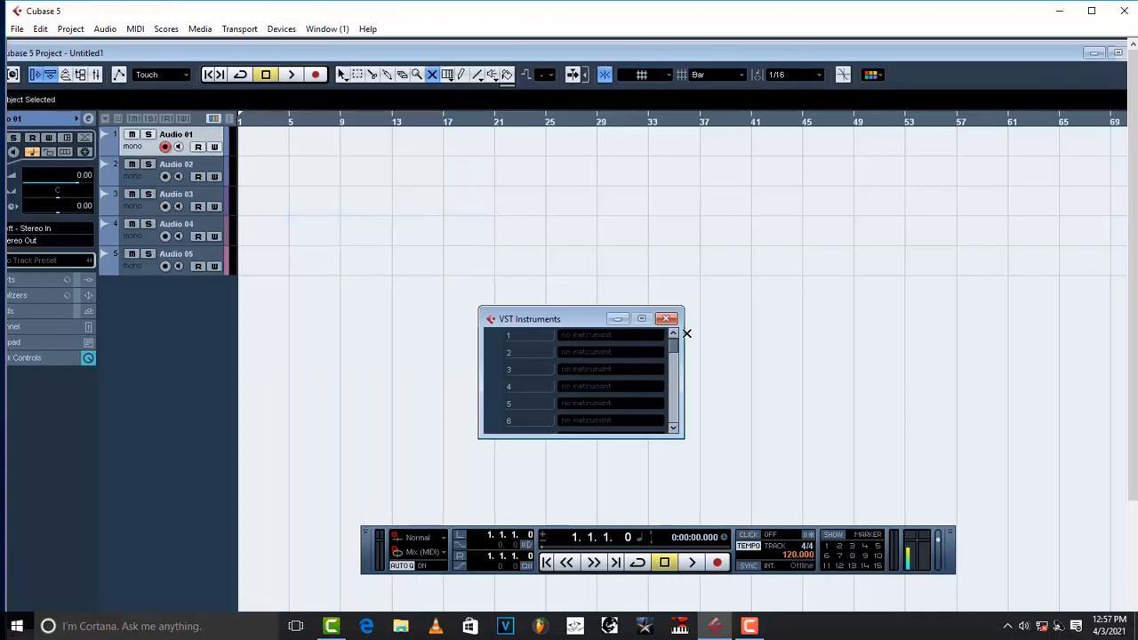
mouse_move(495, 334)
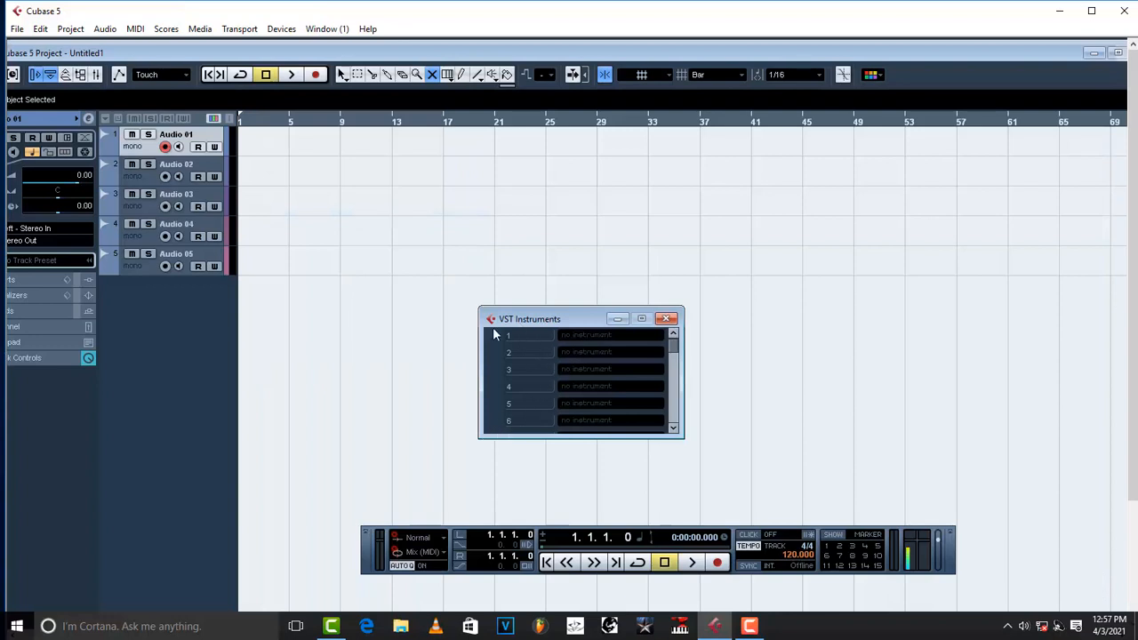
mouse_move(514, 349)
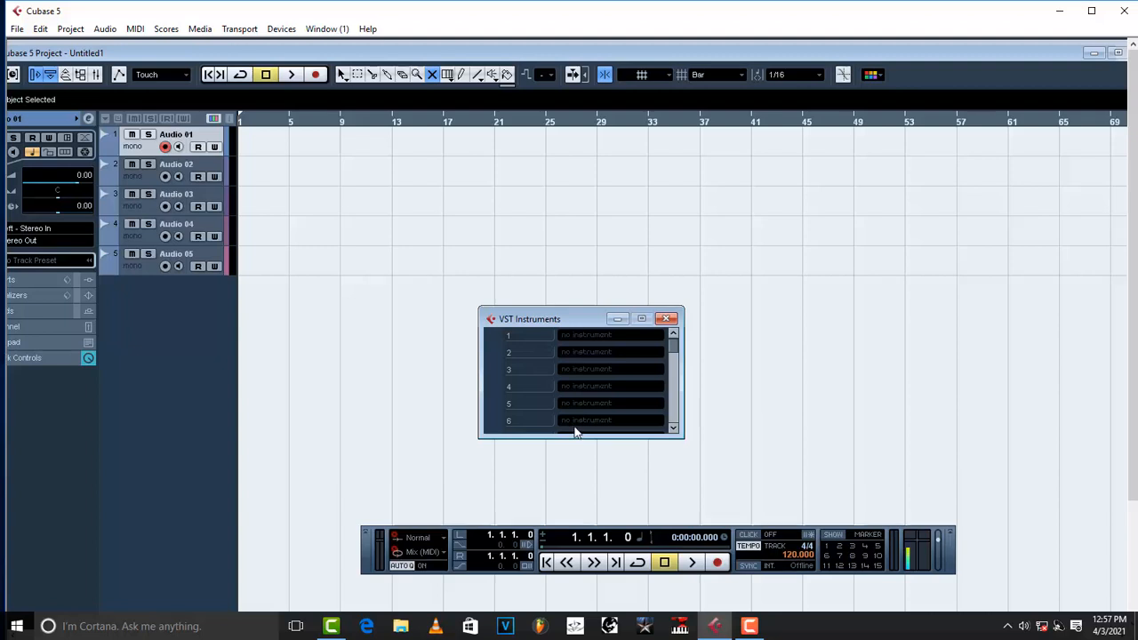
mouse_move(489, 363)
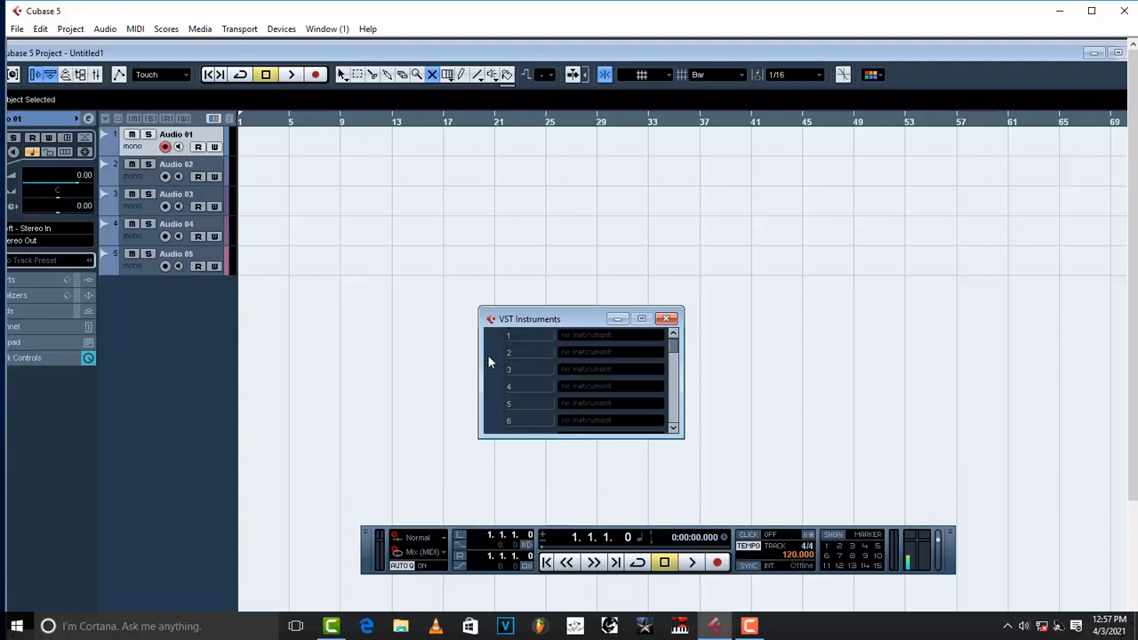
mouse_move(593, 340)
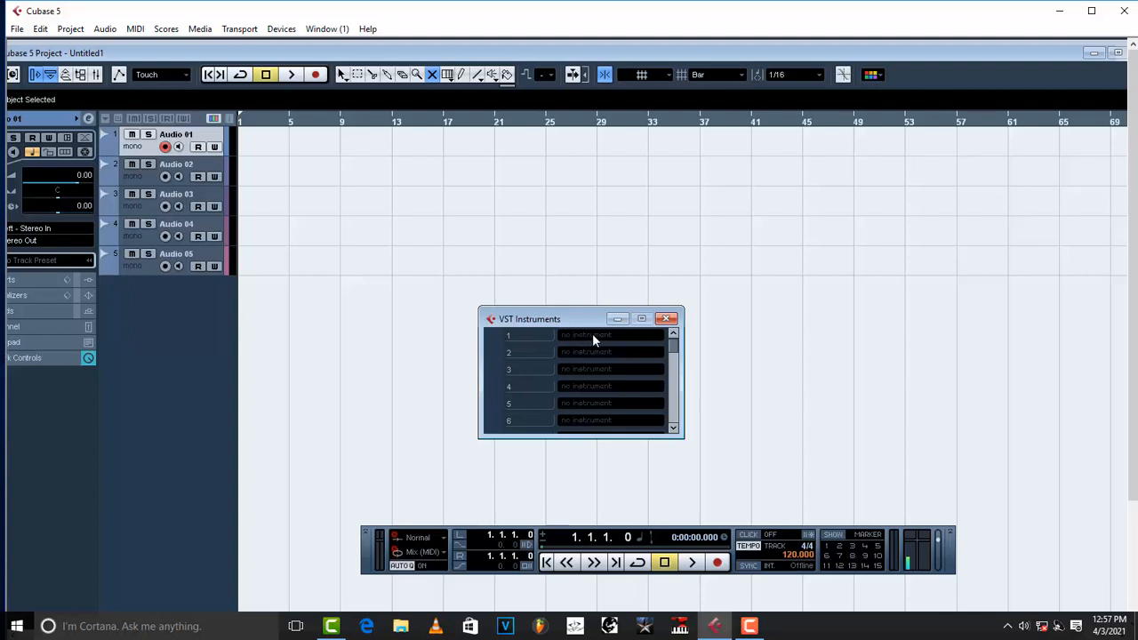
left_click(611, 335)
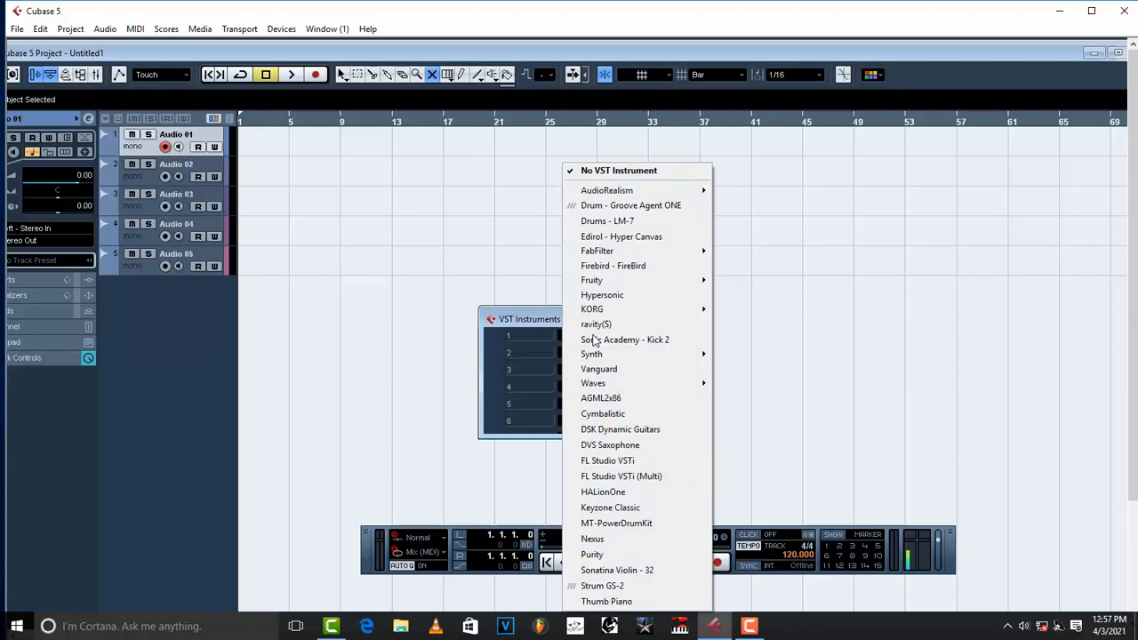
mouse_move(607, 461)
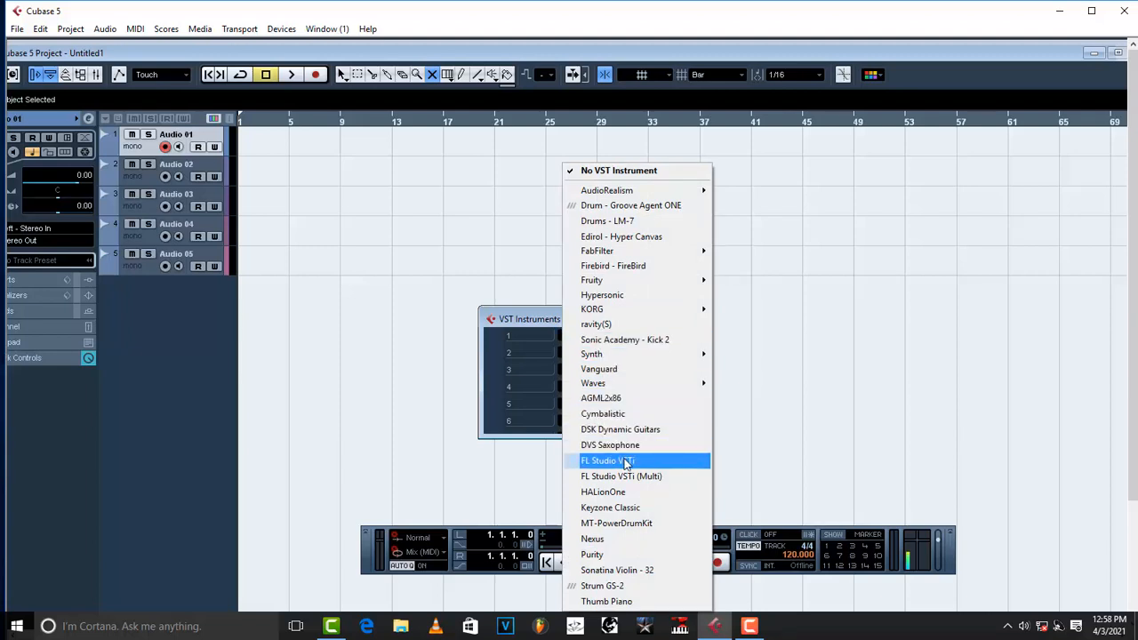
mouse_move(631, 461)
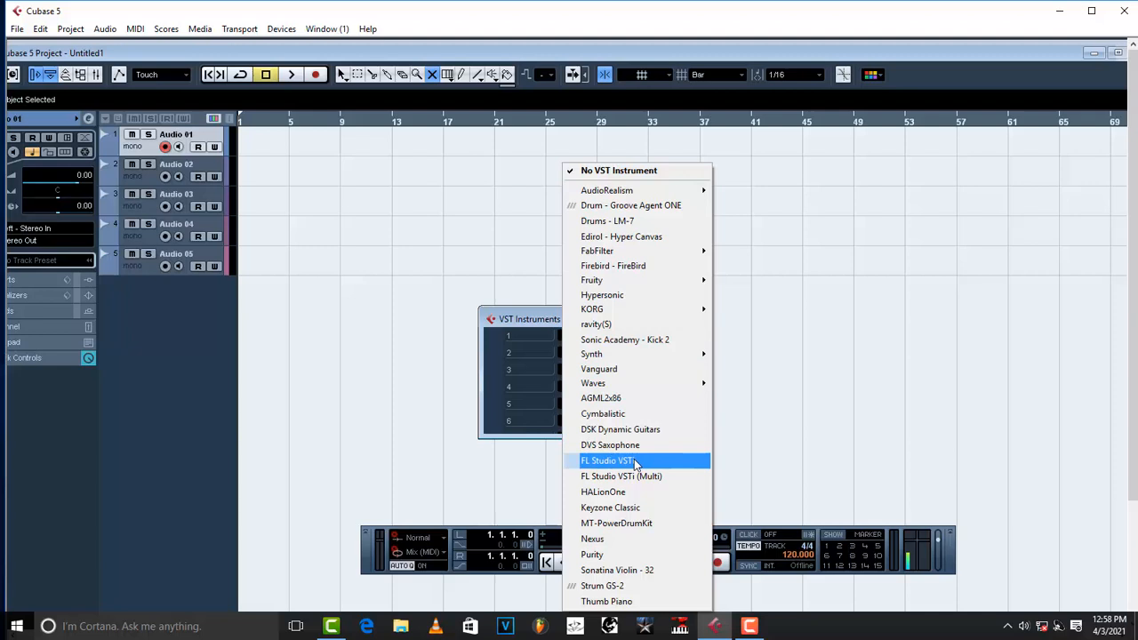
Load FL Studio VSTi into the first slot and create its MIDI track.
left_click(608, 461)
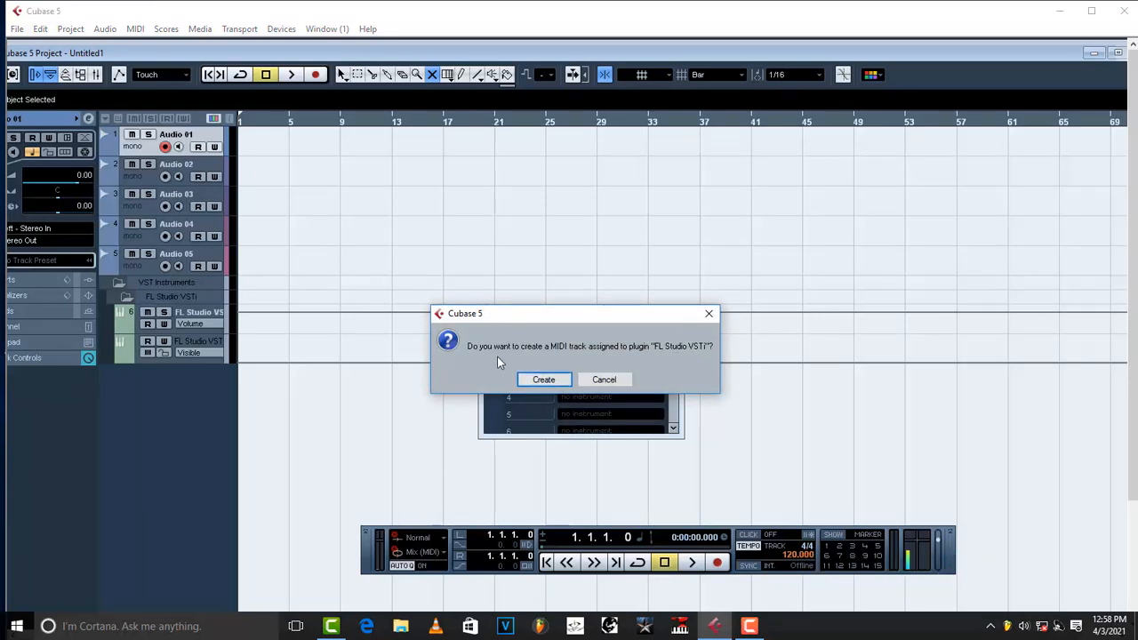
mouse_move(543, 358)
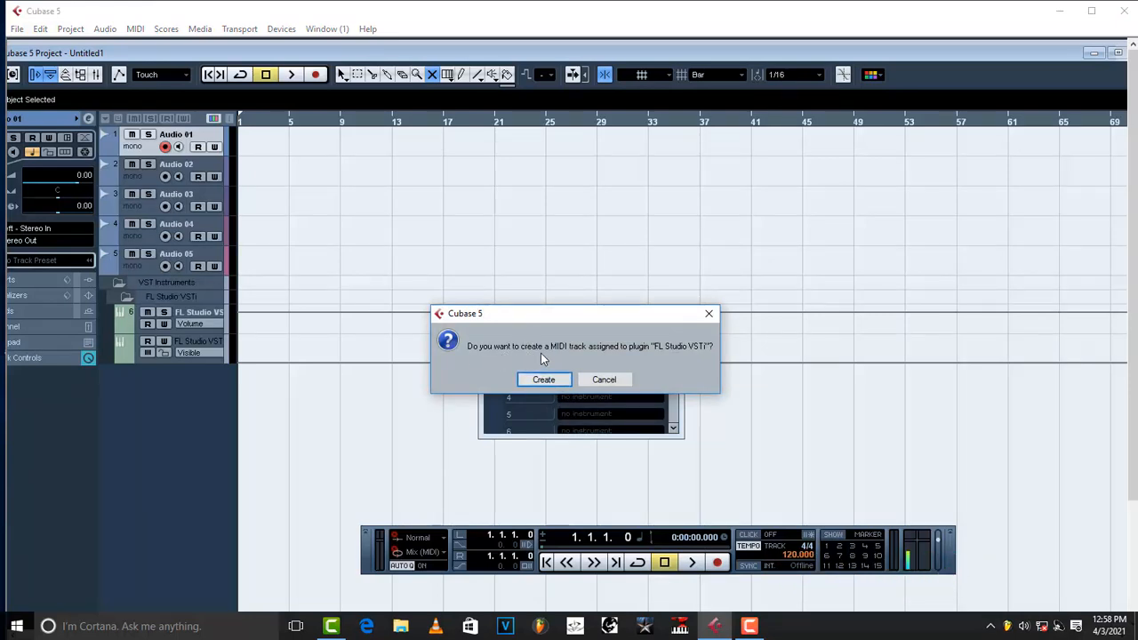
mouse_move(659, 365)
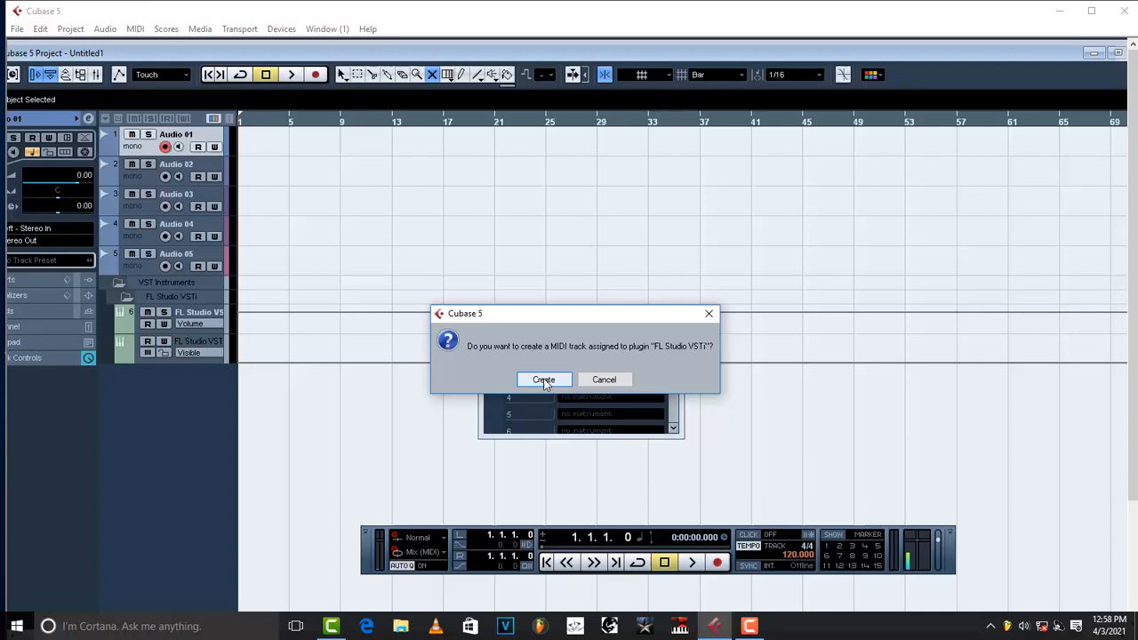
left_click(543, 380)
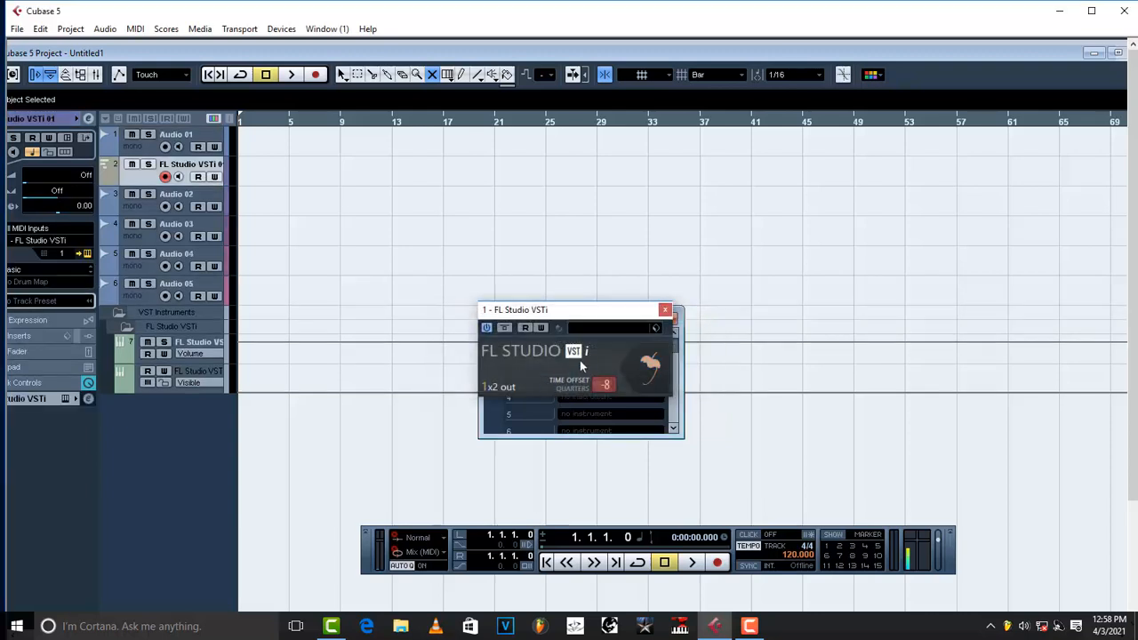
mouse_move(561, 356)
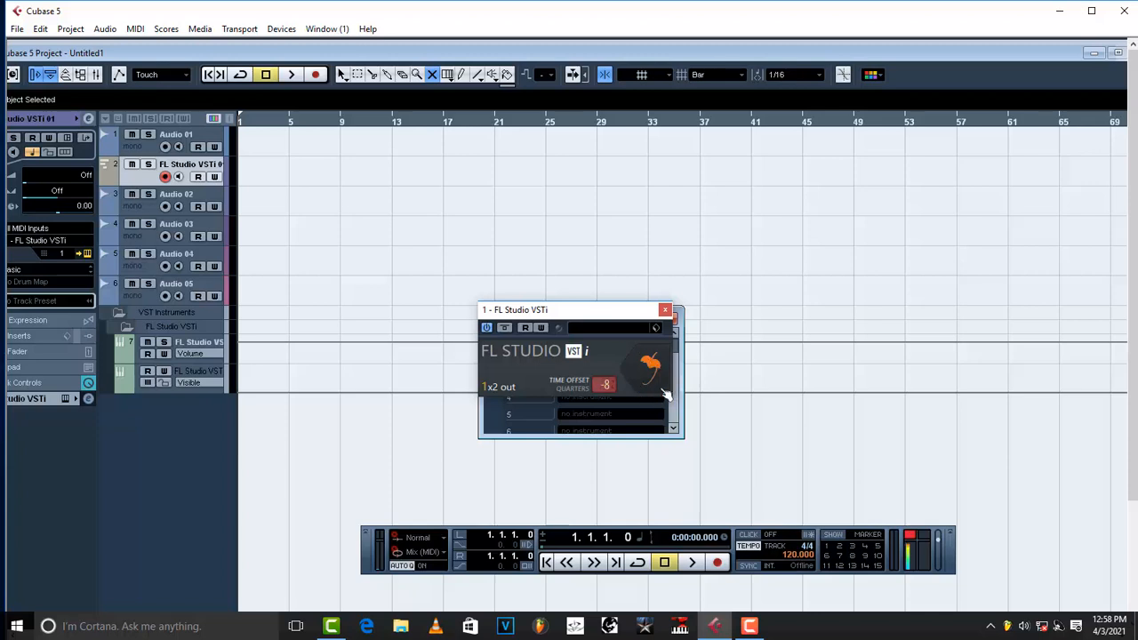
mouse_move(518, 377)
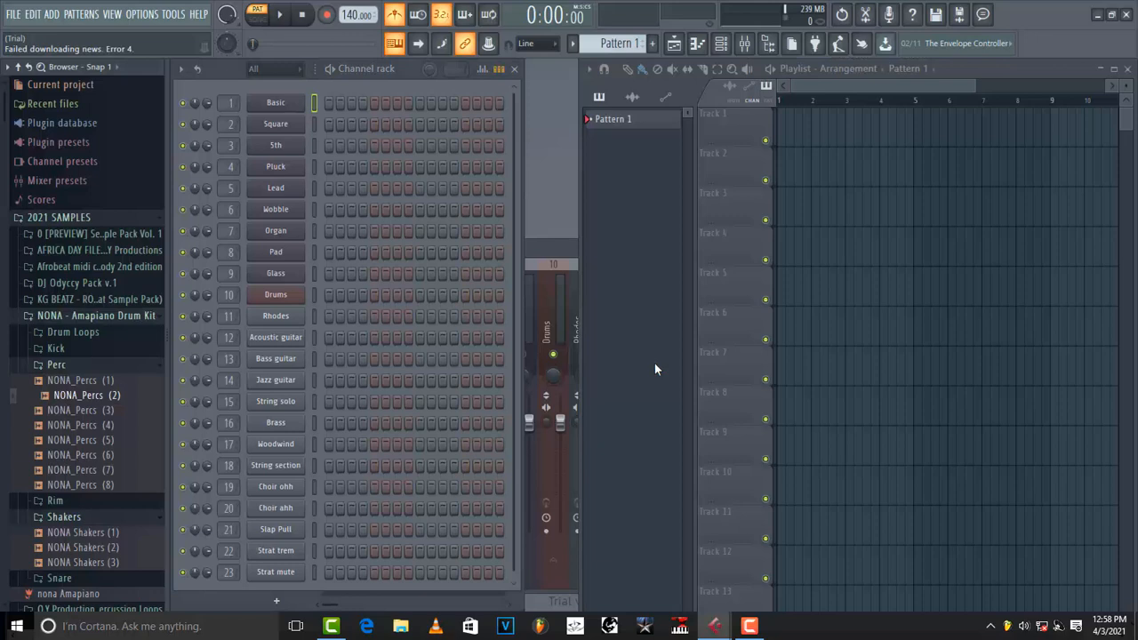
Start a Basic 808 template project, add clap and hi-hat steps, and return to Cubase.
left_click(12, 14)
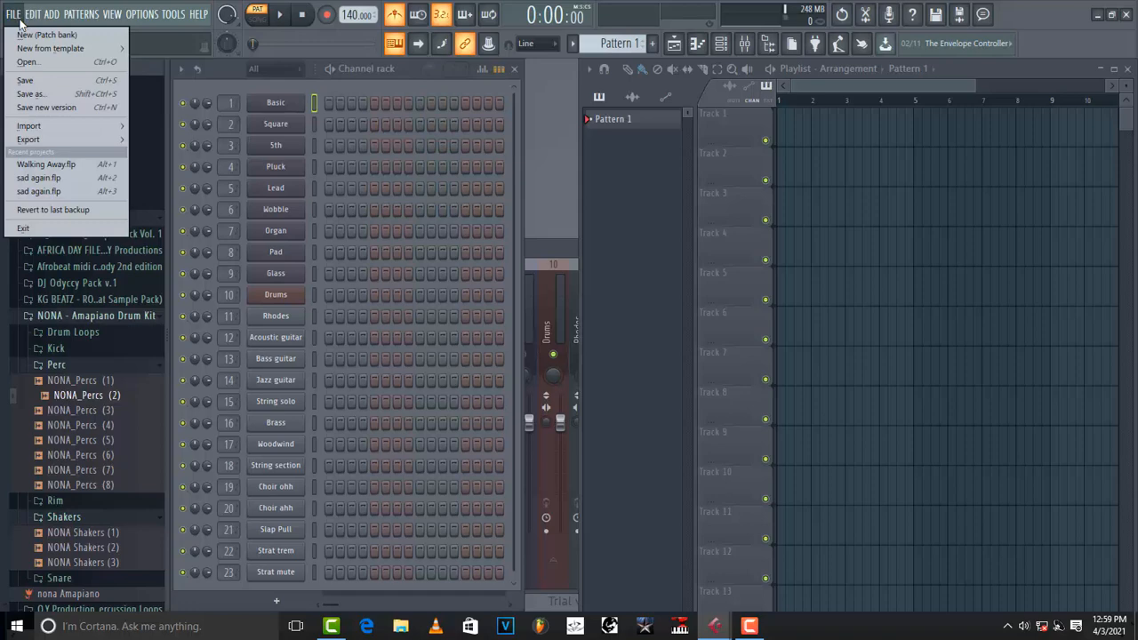
mouse_move(49, 48)
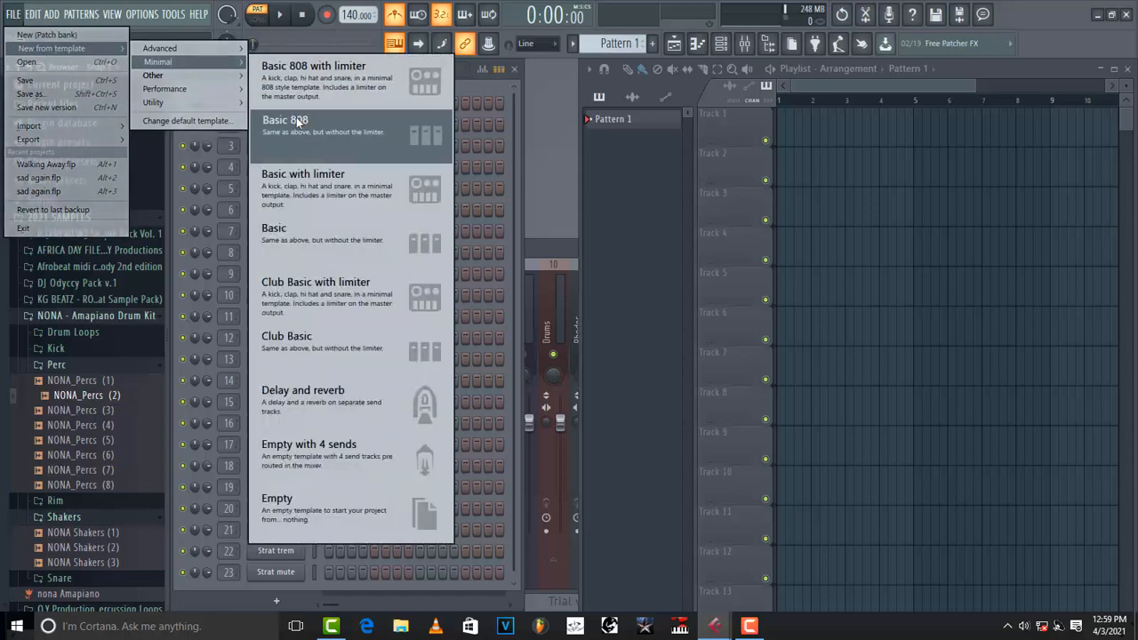
left_click(285, 120)
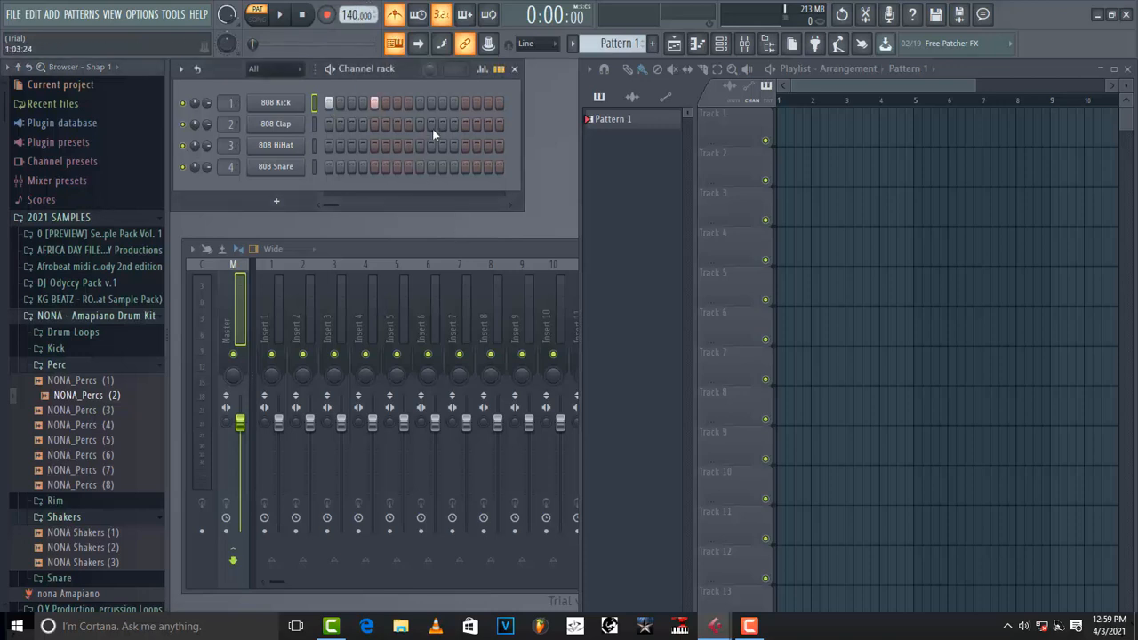
left_click(280, 15)
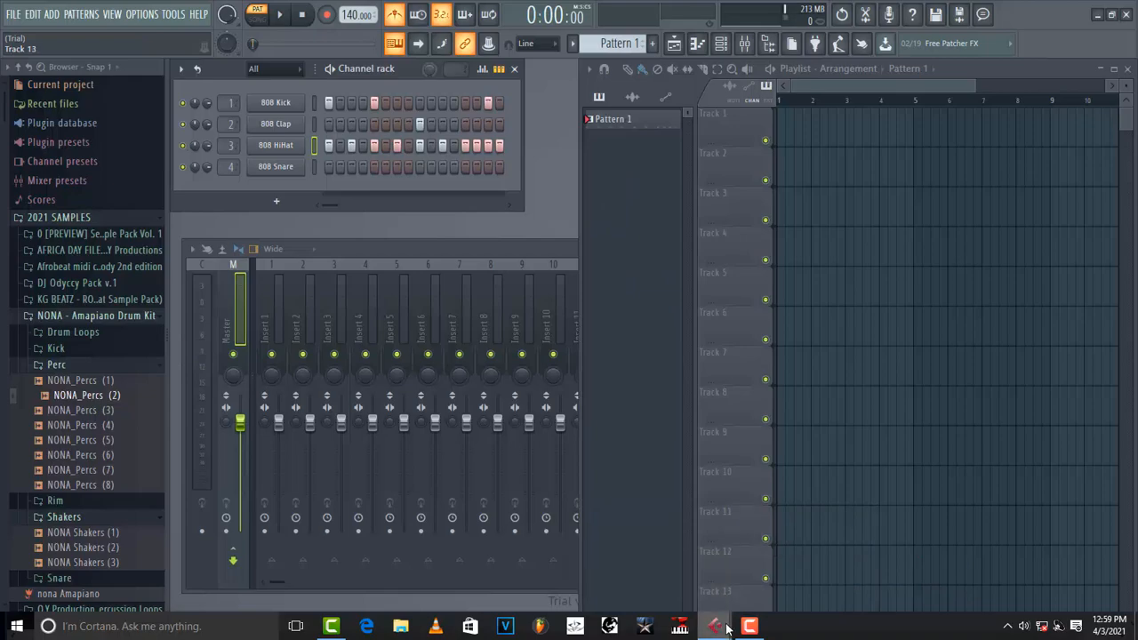
left_click(713, 626)
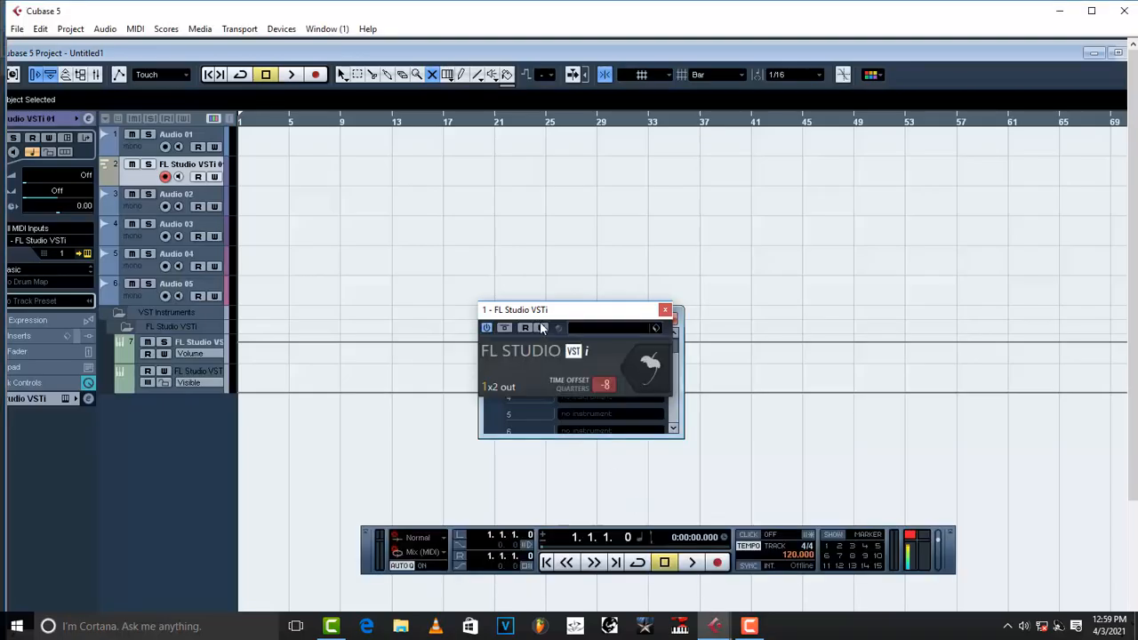
mouse_move(654, 322)
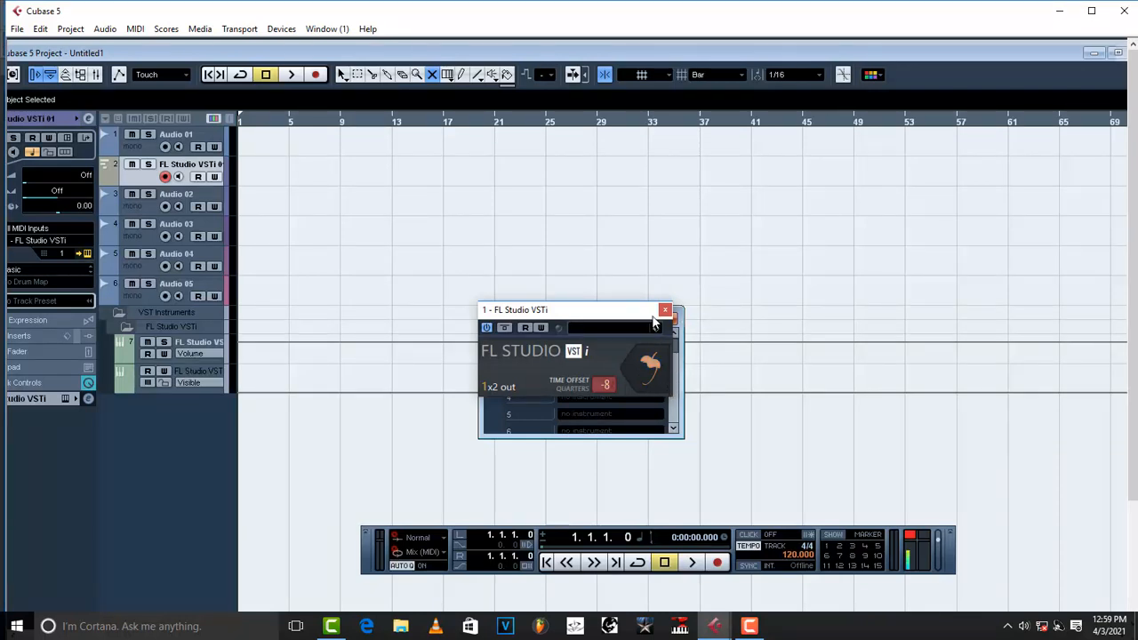
Close, reopen and close the FL Studio VSTi panel, then select a track for recording.
left_click(665, 310)
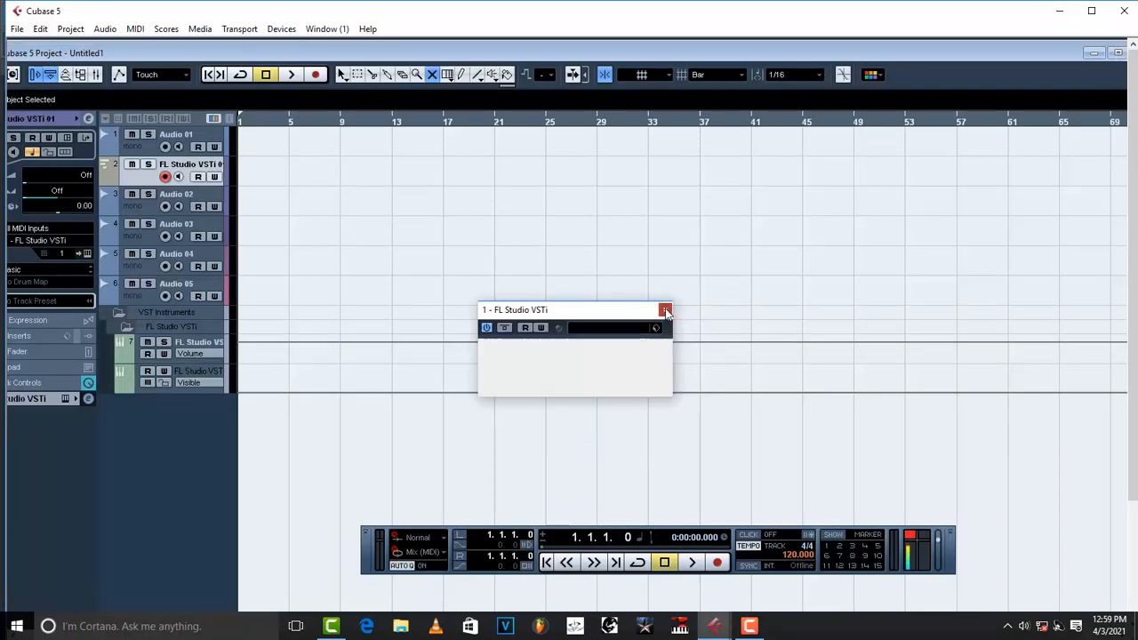
left_click(665, 310)
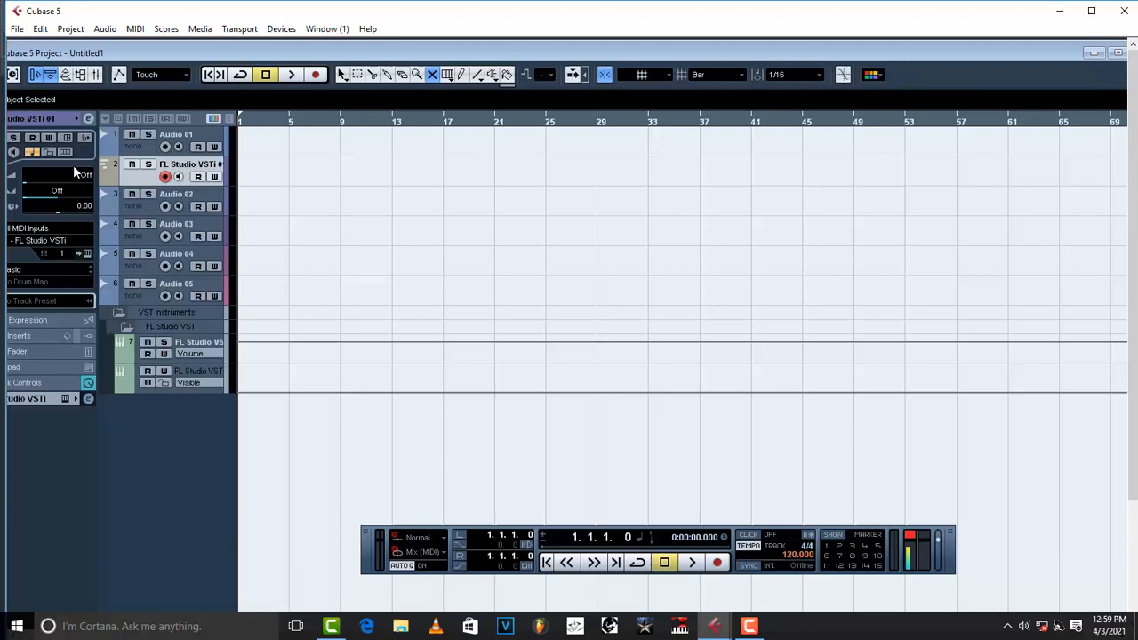
left_click(68, 138)
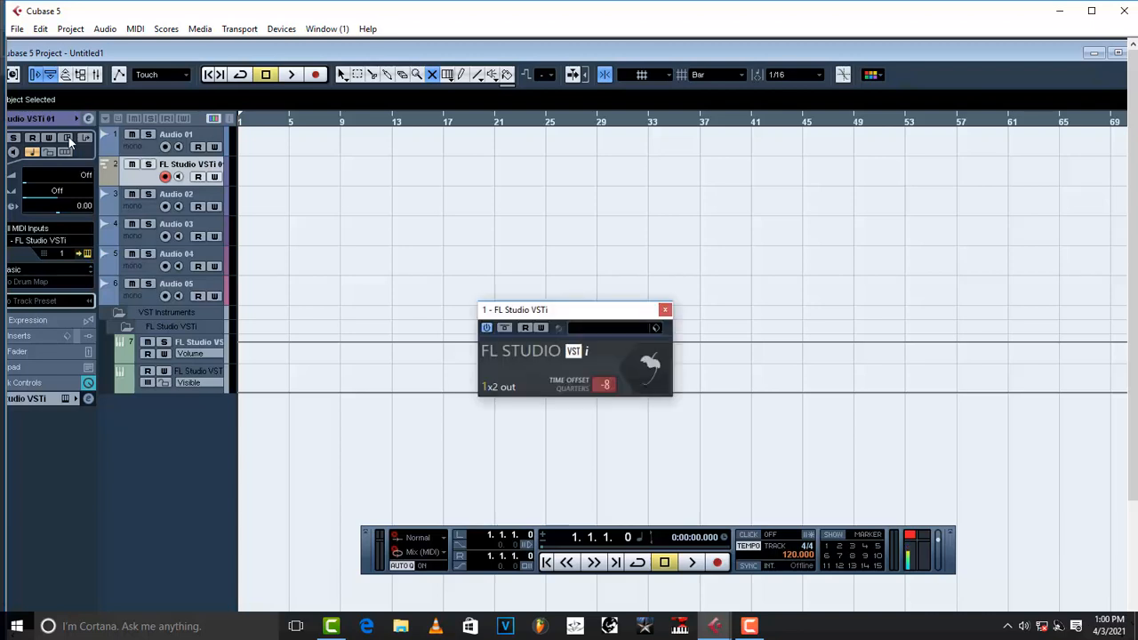
left_click(67, 137)
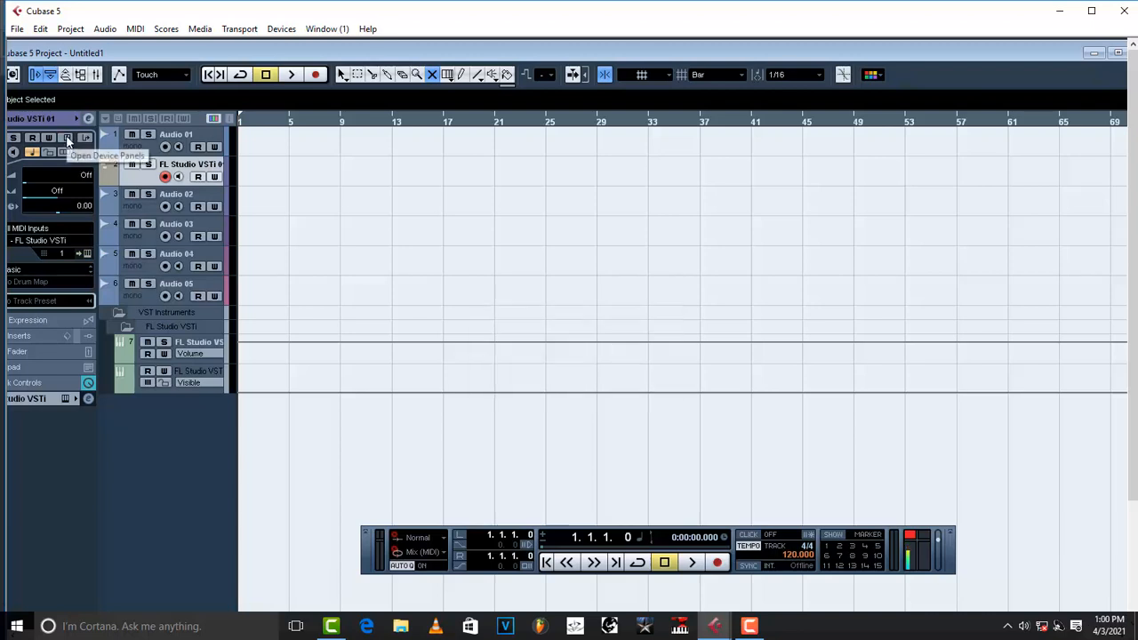
left_click(86, 138)
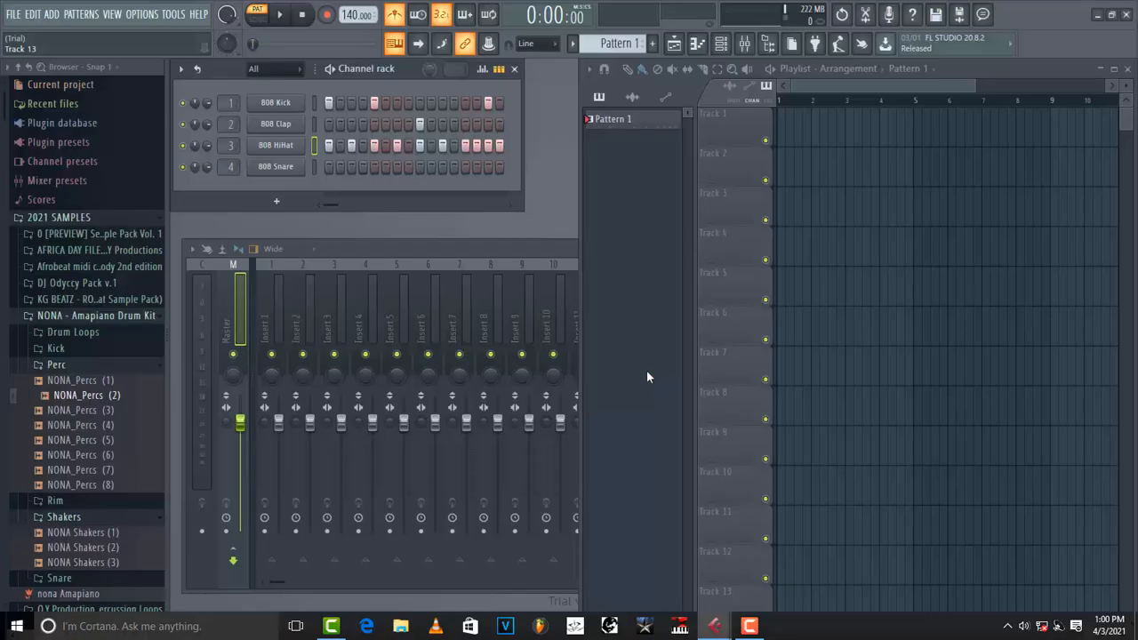
mouse_move(716, 626)
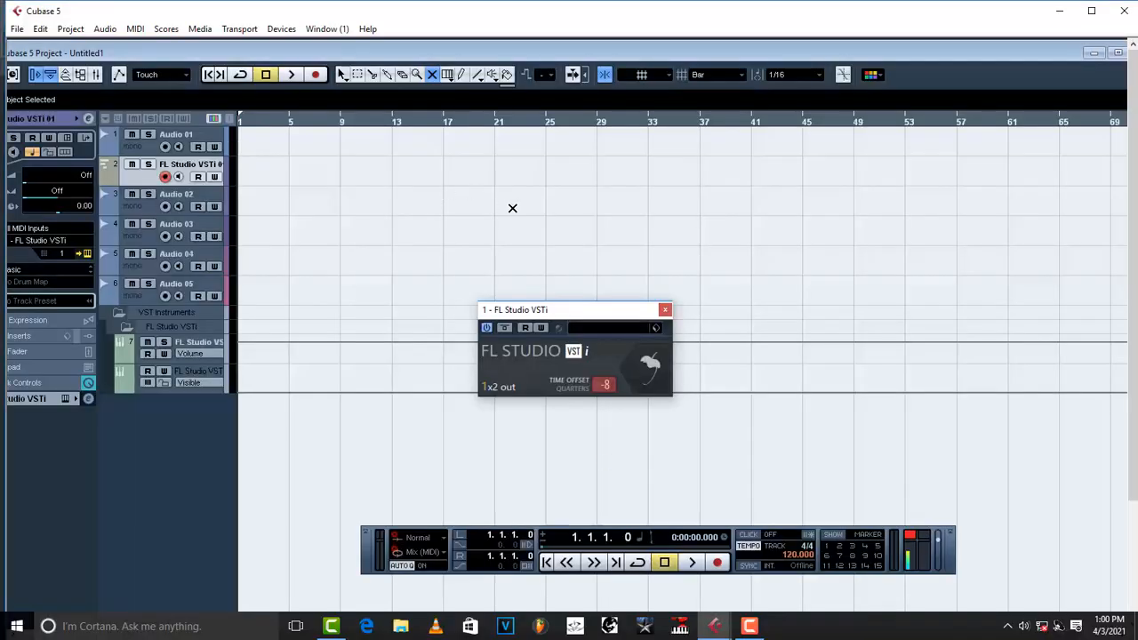
left_click(665, 309)
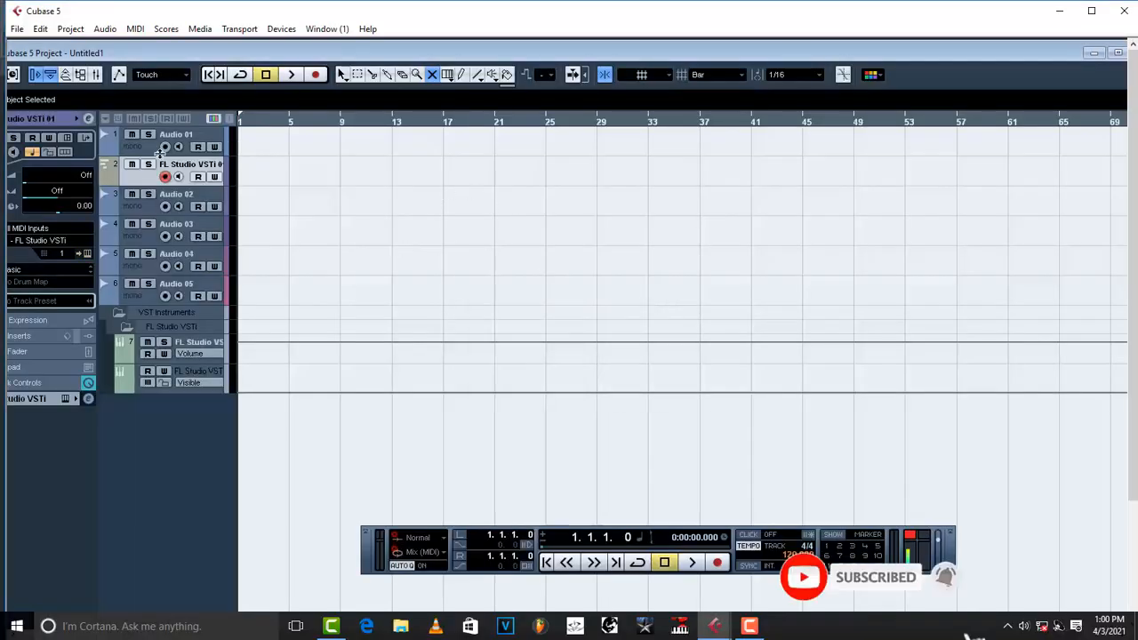
left_click(175, 194)
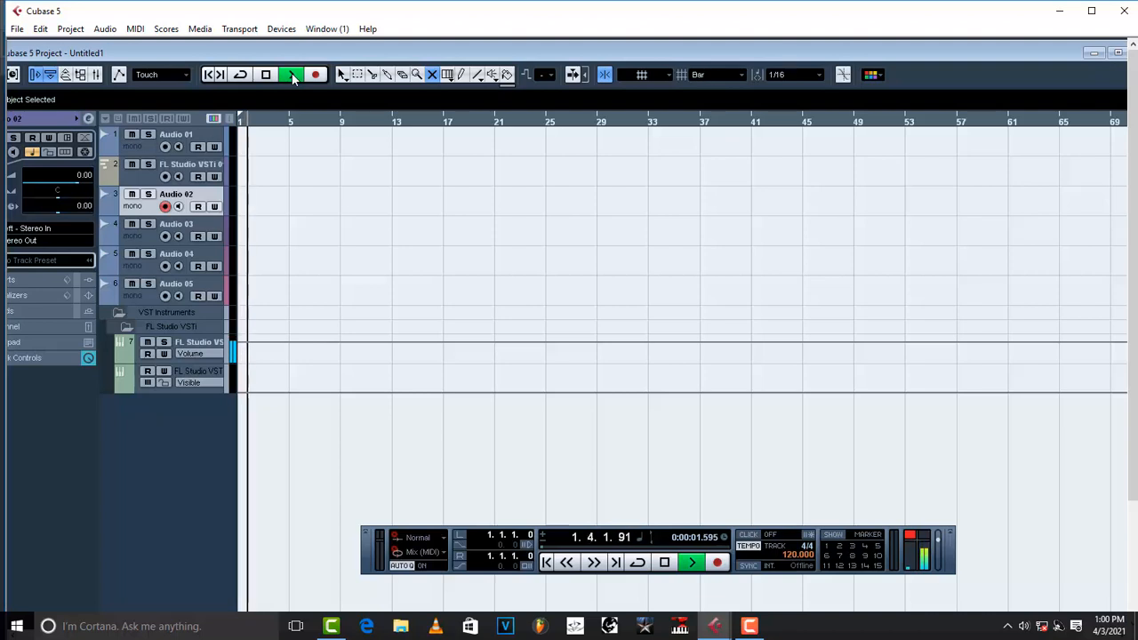
Record from the project start onto the armed Audio 02 track.
left_click(316, 74)
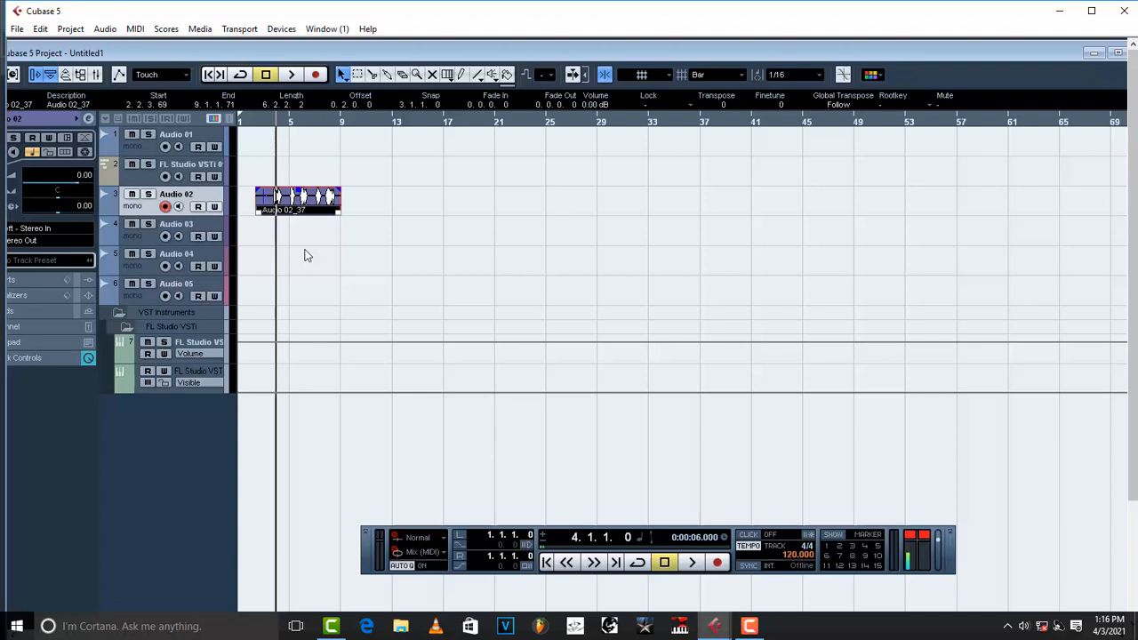
mouse_move(293, 76)
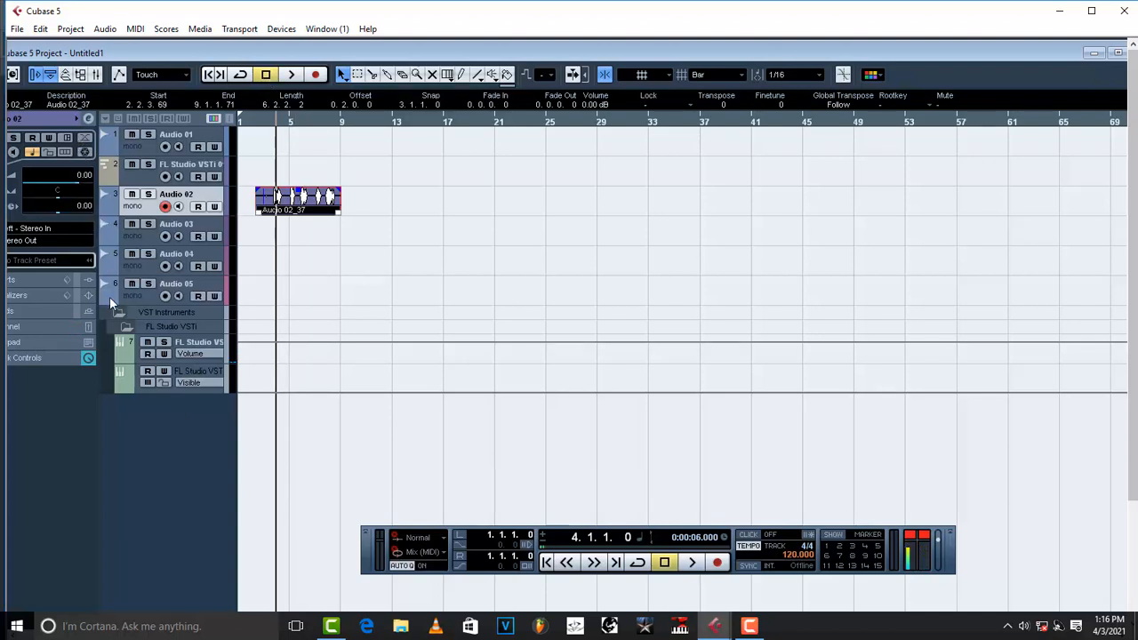
mouse_move(200, 347)
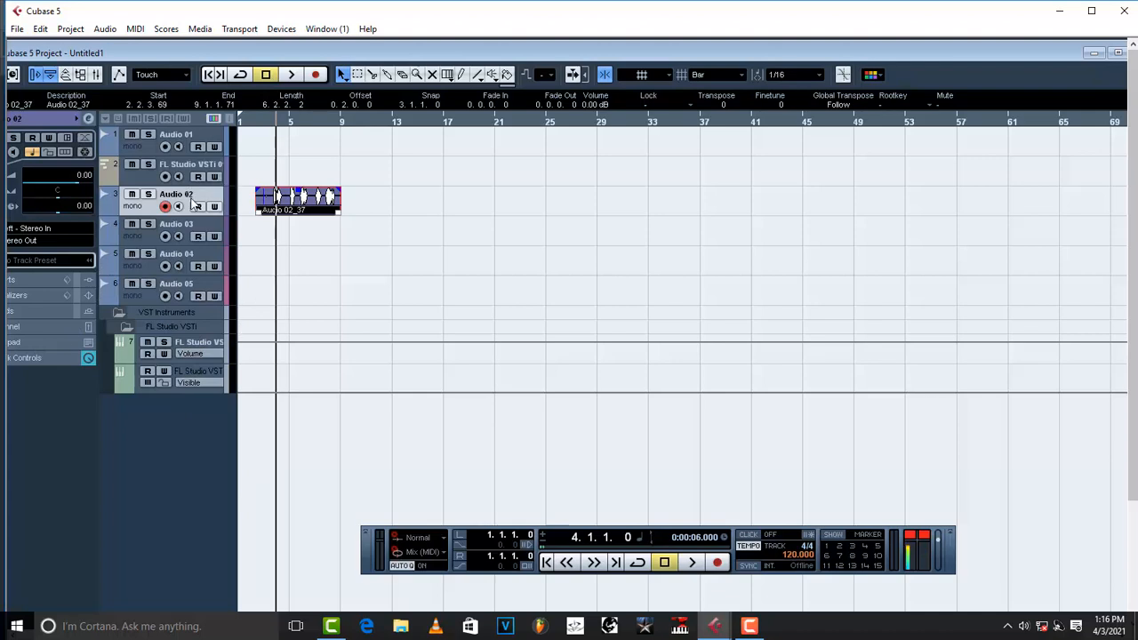
mouse_move(212, 371)
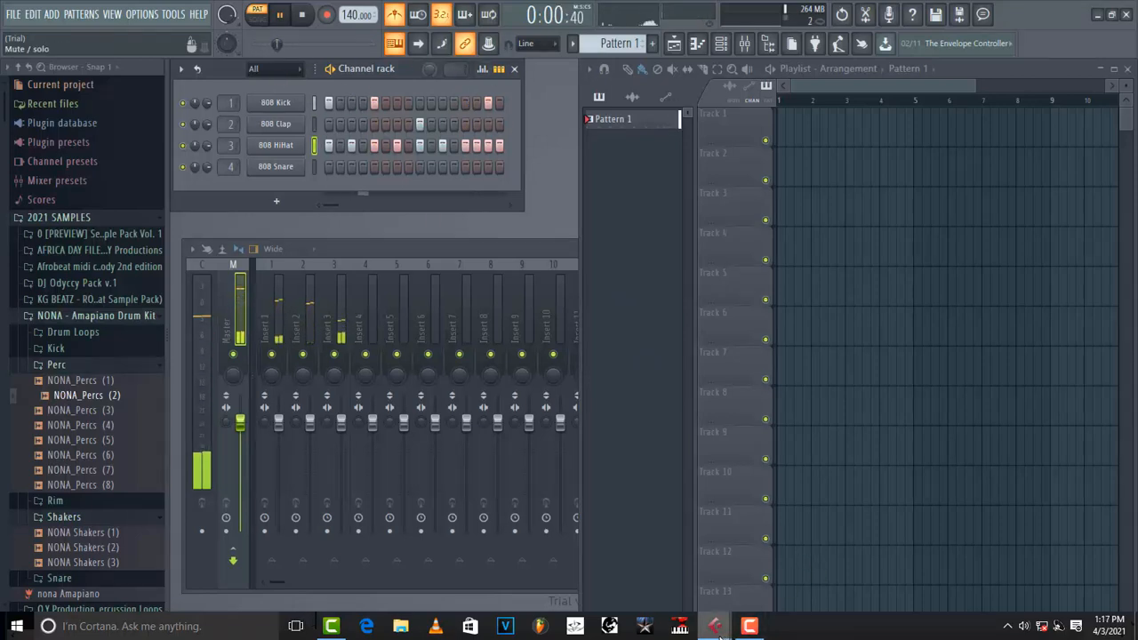
Return to the Cubase 5 window from the taskbar.
left_click(714, 626)
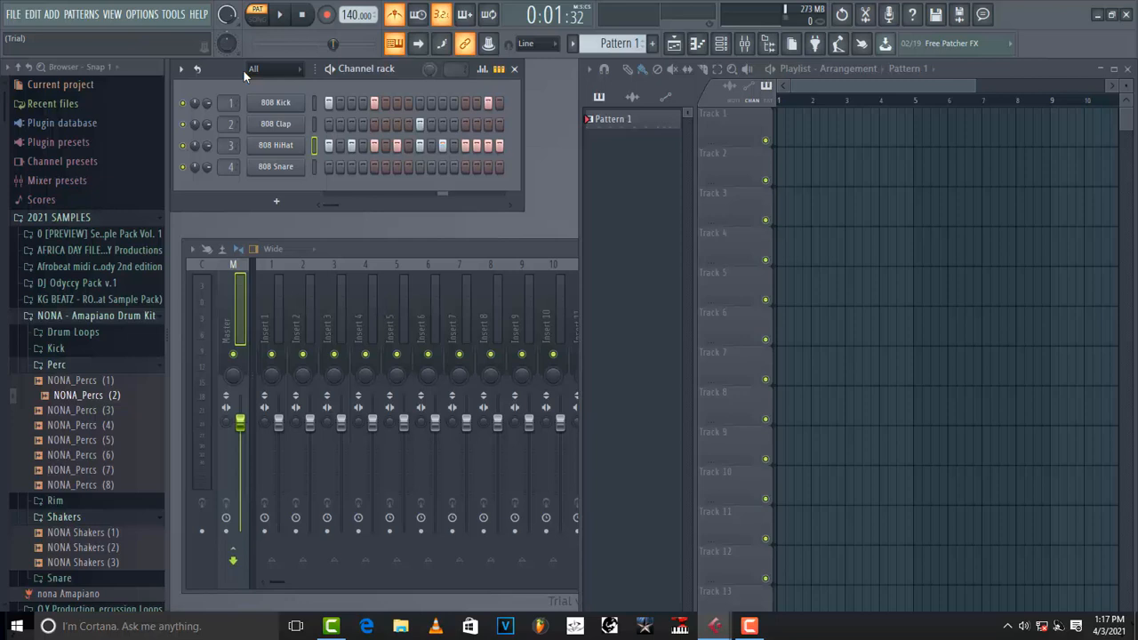
mouse_move(586, 349)
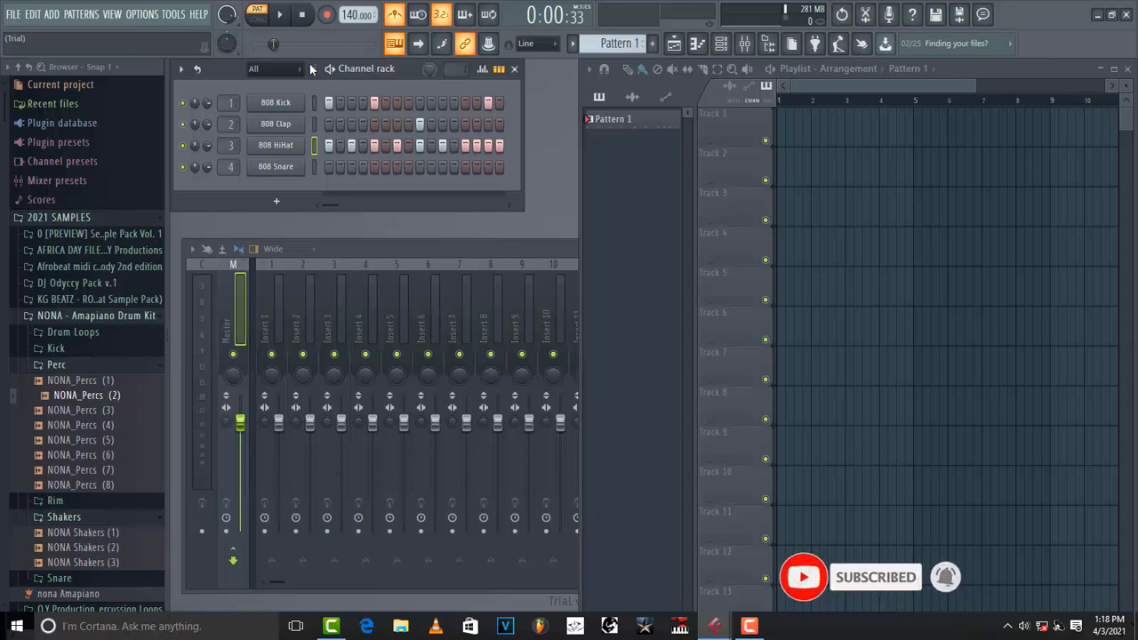
mouse_move(741, 455)
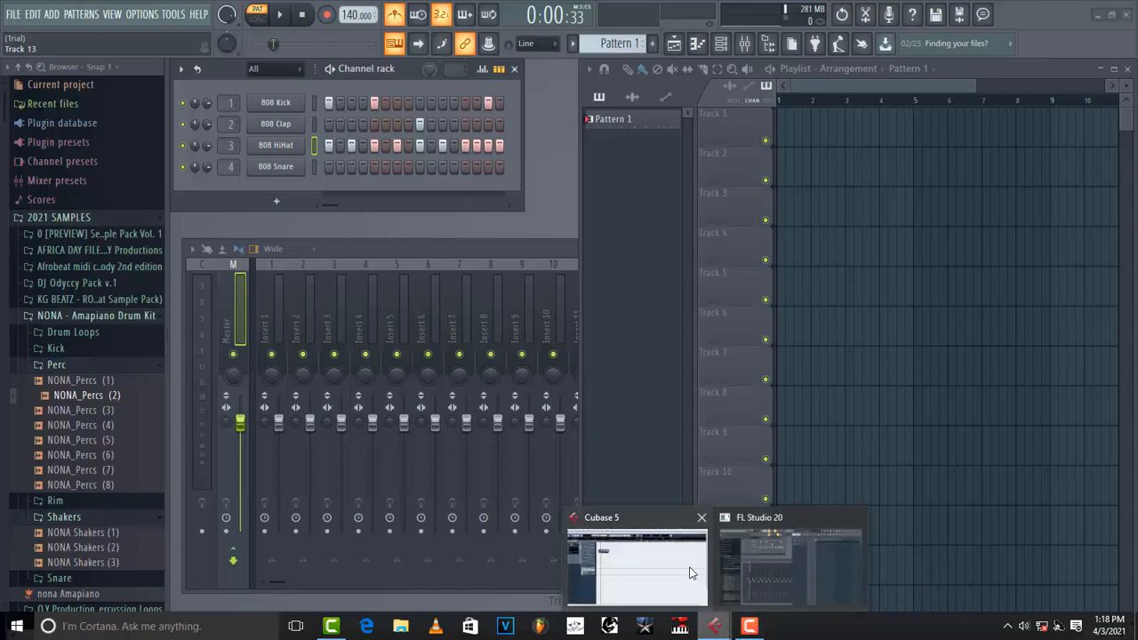
Play the Cubase project with the FL Studio VSTi drums, then stop playback.
left_click(636, 564)
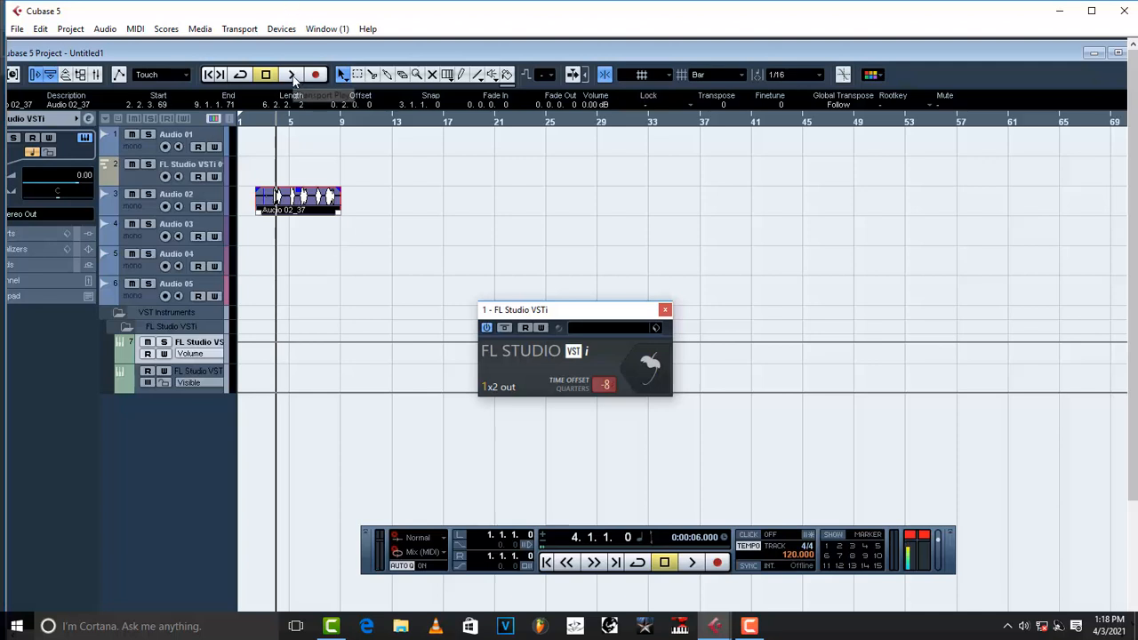
mouse_move(293, 79)
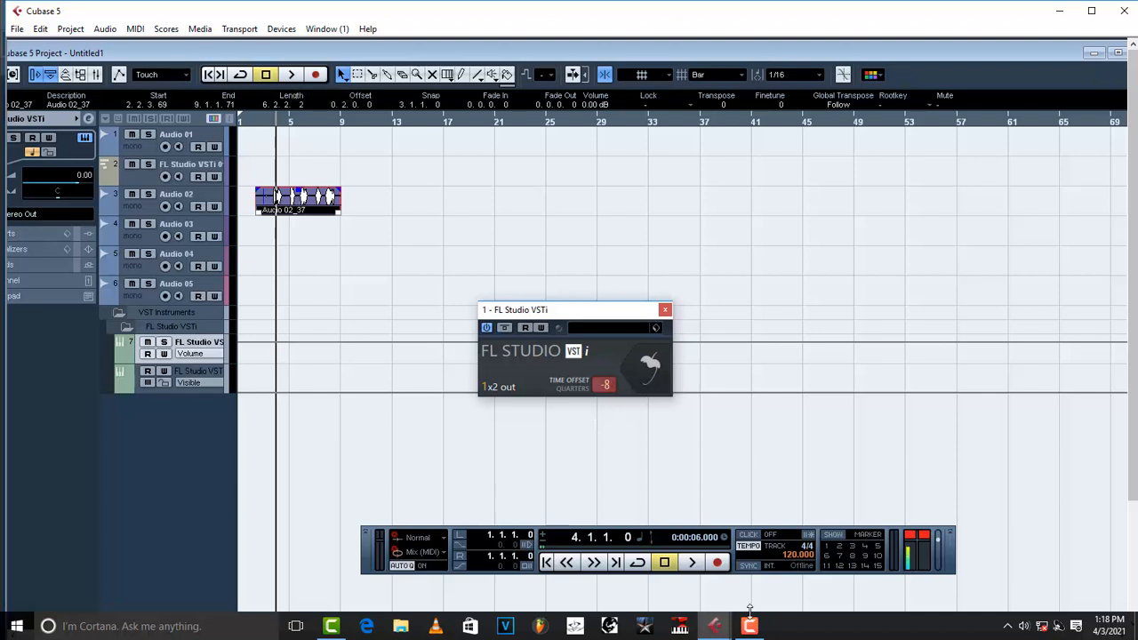
mouse_move(524, 294)
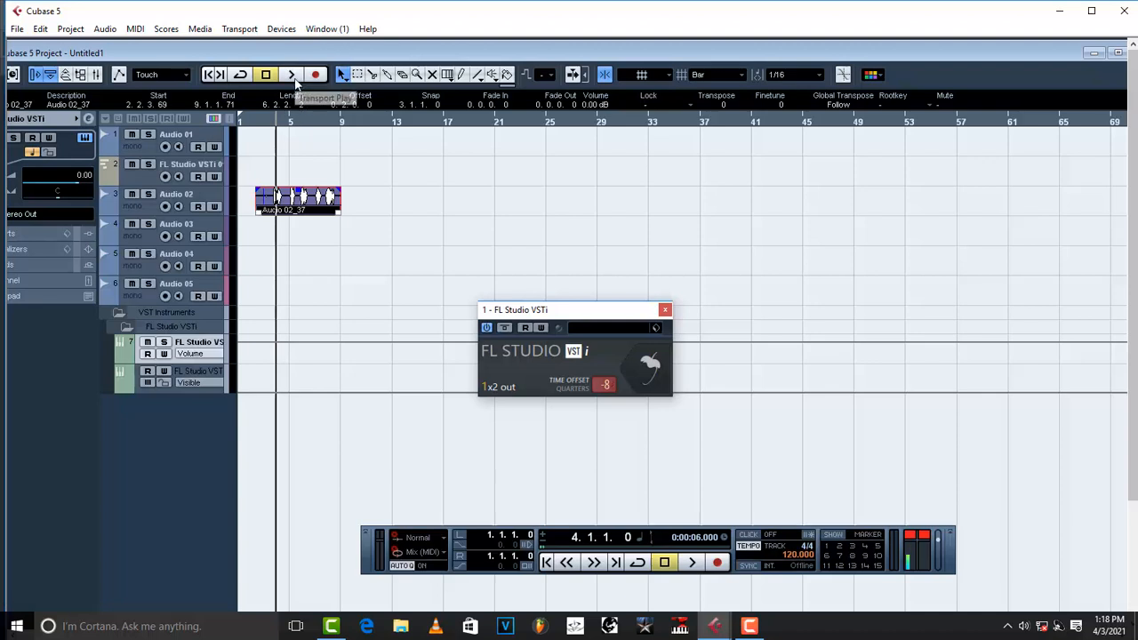
left_click(290, 75)
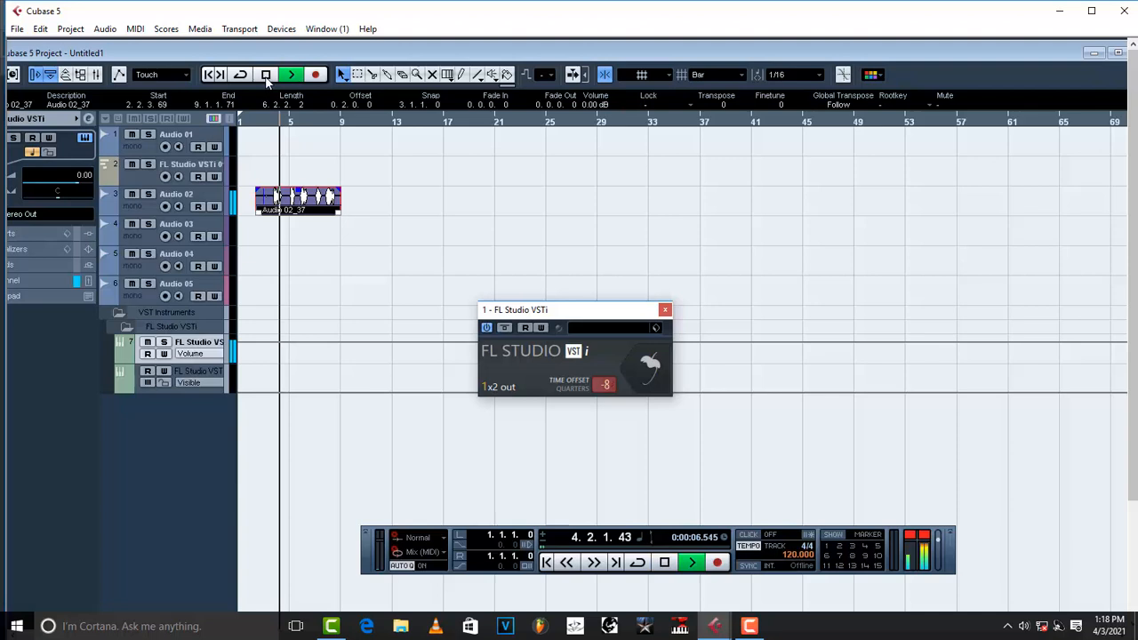
left_click(266, 75)
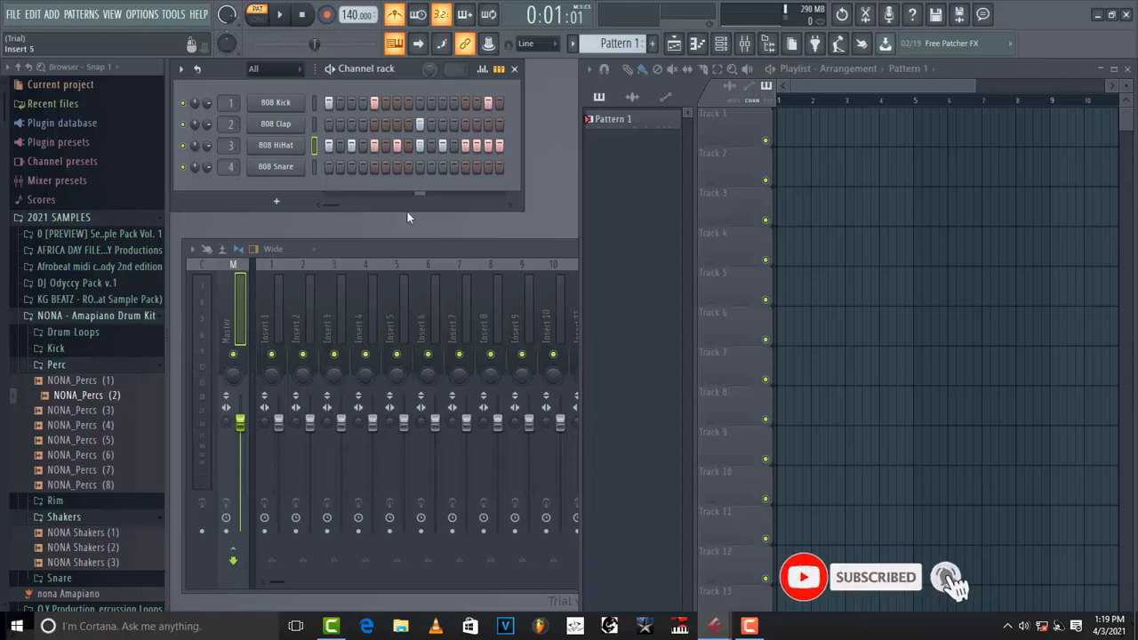
left_click(374, 124)
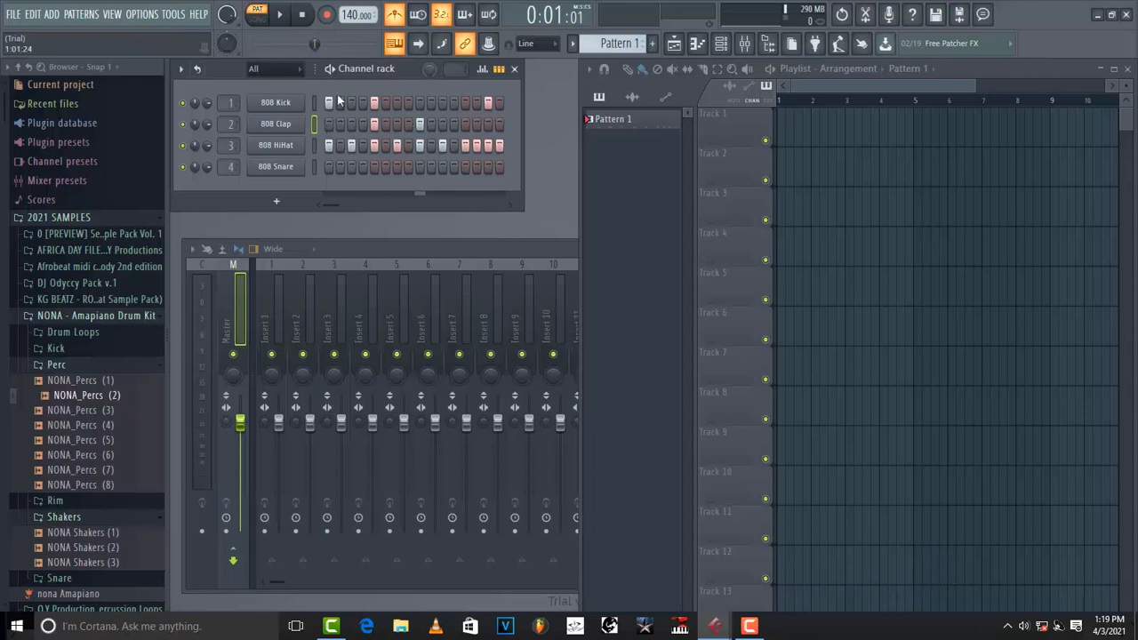
mouse_move(293, 60)
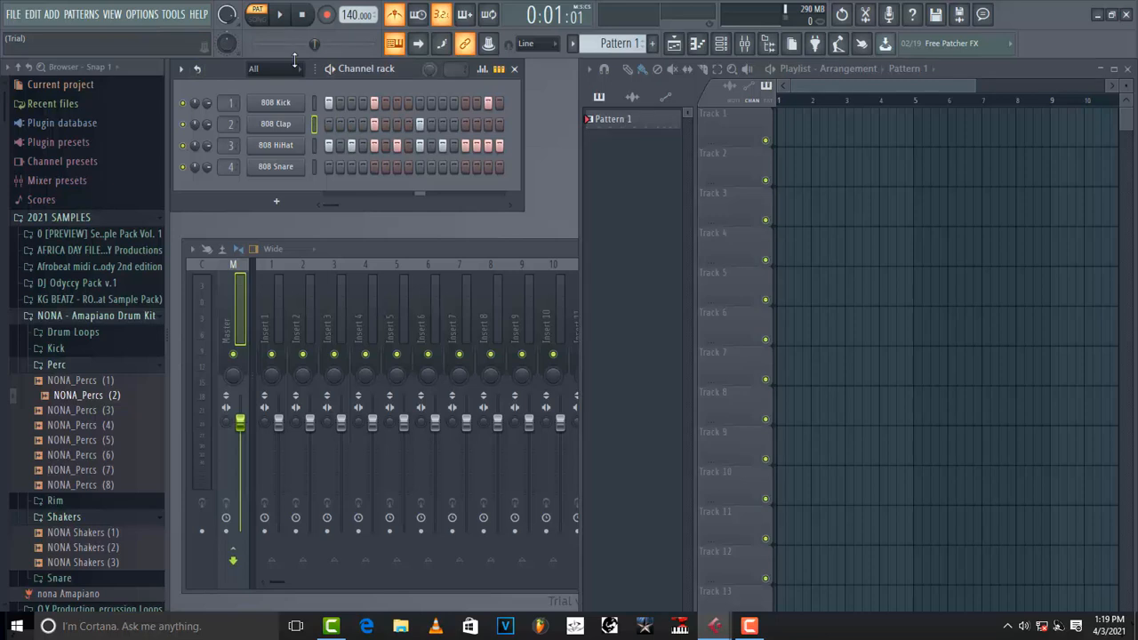